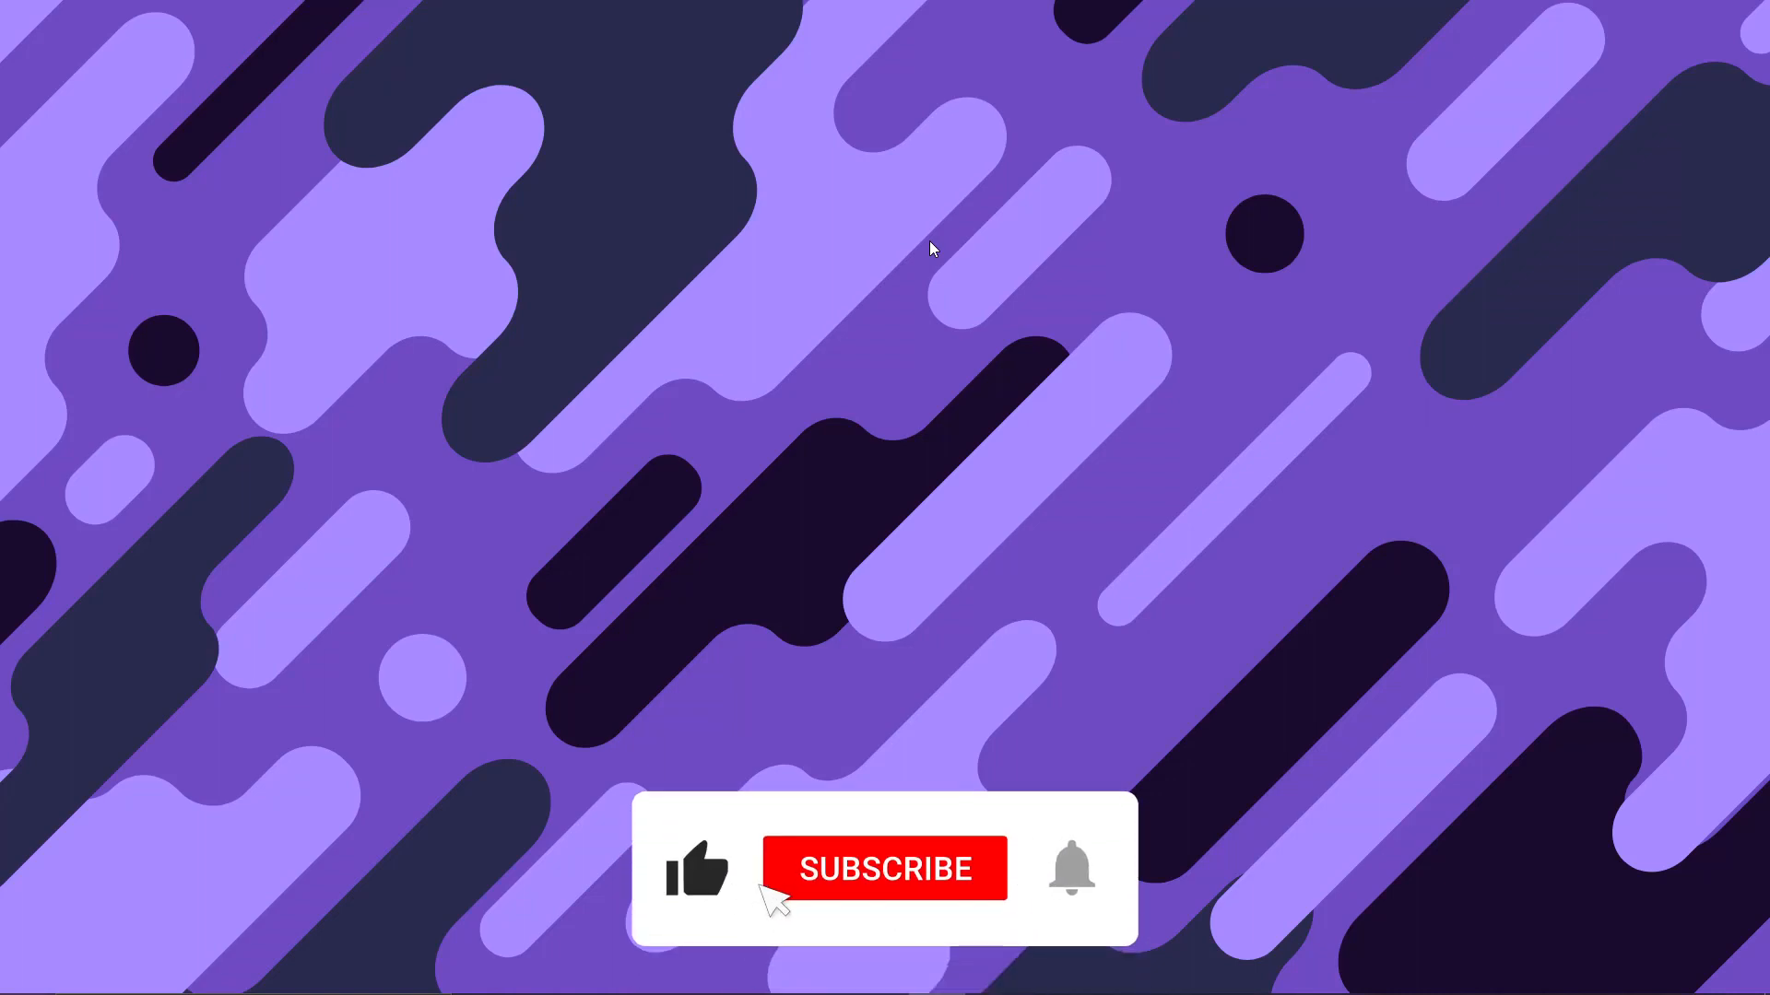
Step: Show index.html, with its empty body, beside the purple-gradient Live Server preview
{"action": "left_click", "coordinate": [885, 869]}
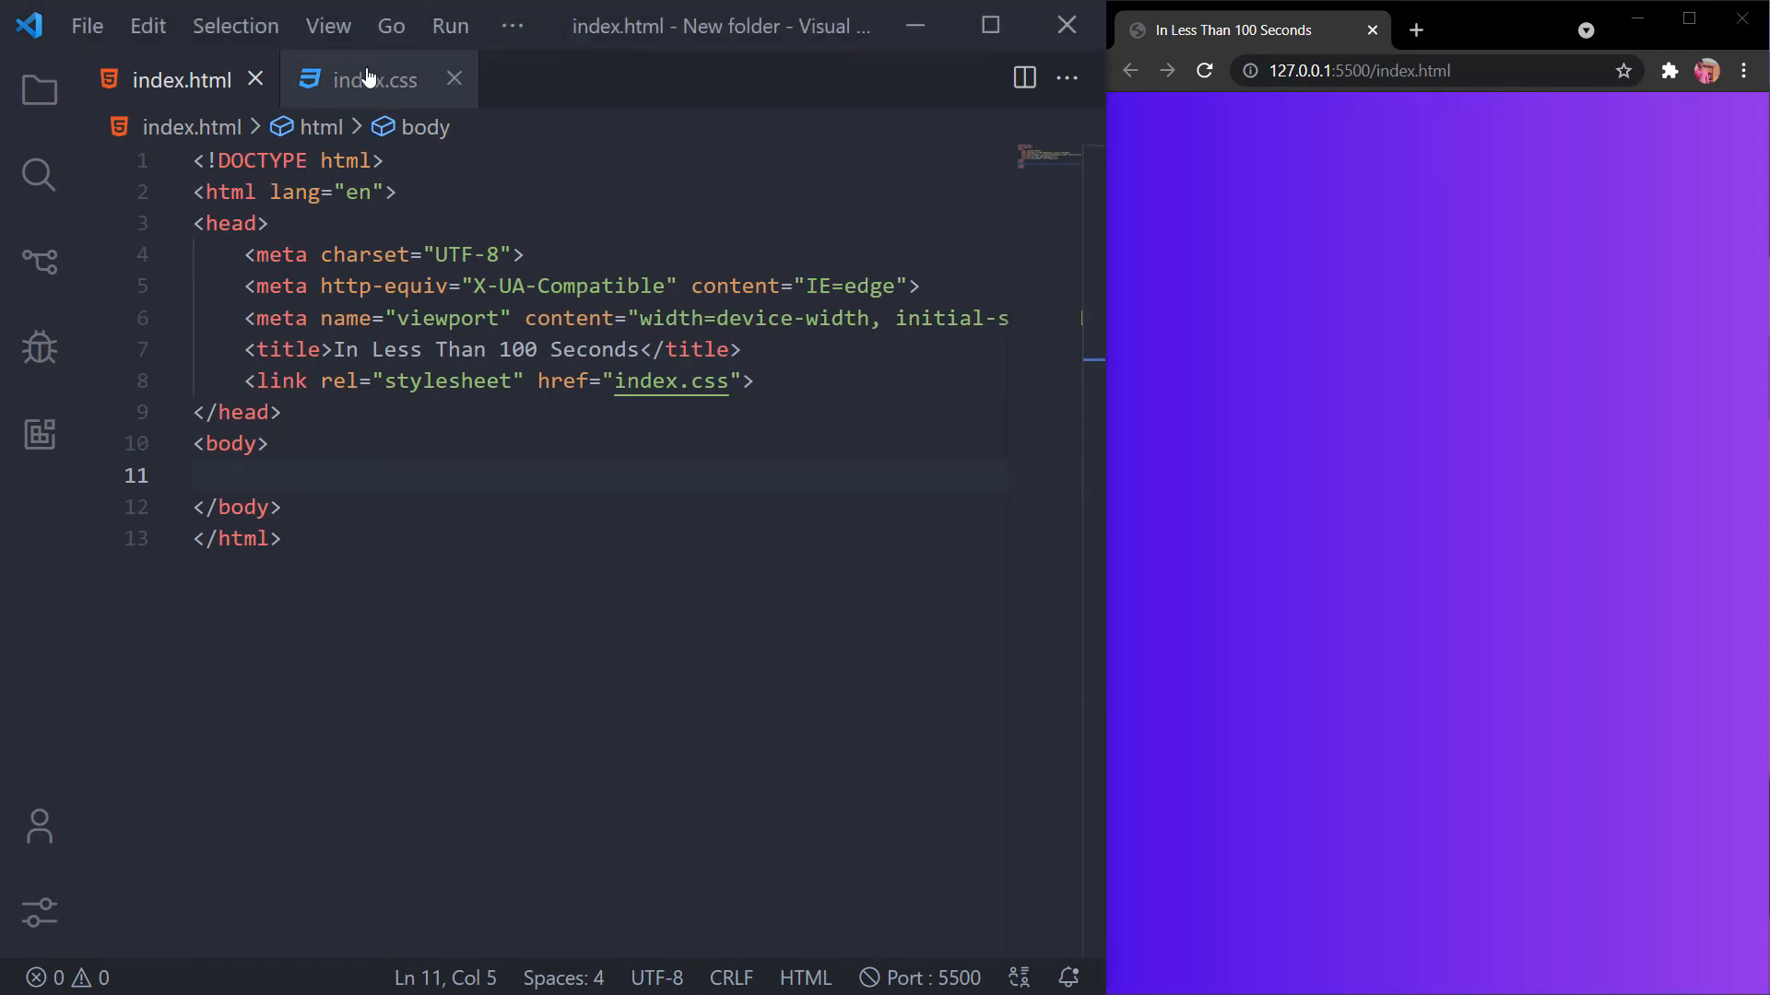
Step: Check index.css, then expand .center in index.html and add an h1 'Hello World' inside
{"action": "left_click", "coordinate": [373, 79]}
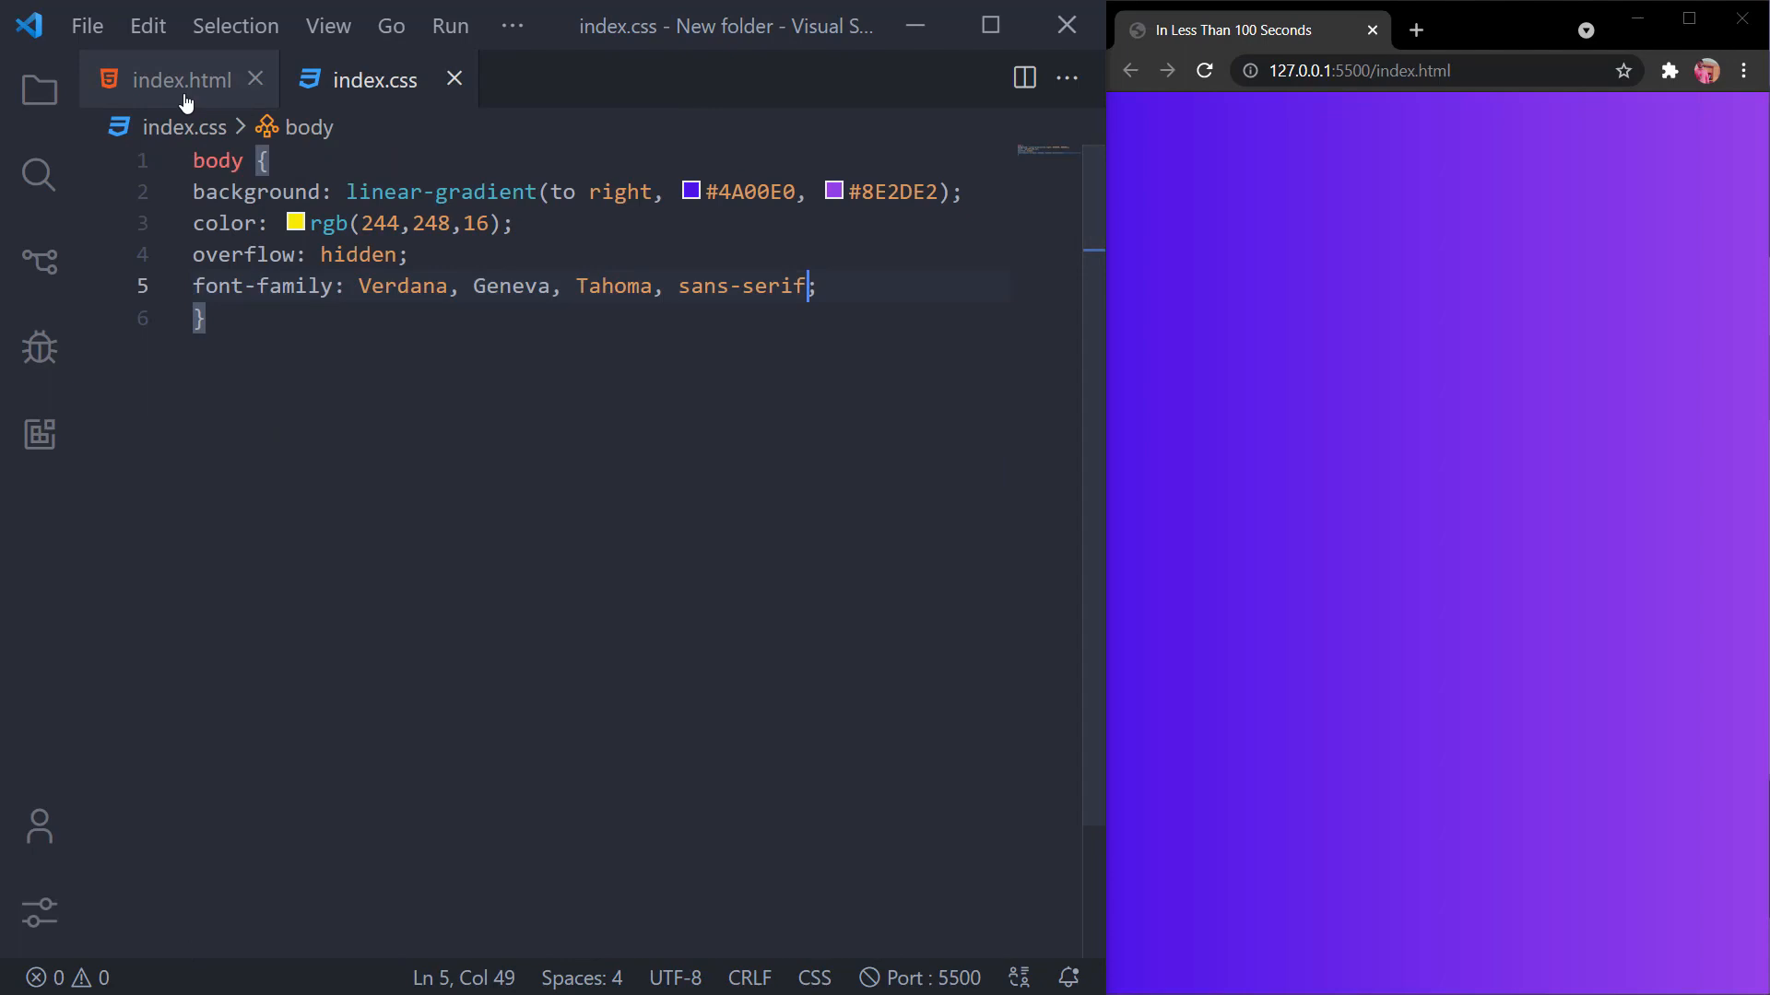
{"action": "left_click", "coordinate": [167, 79]}
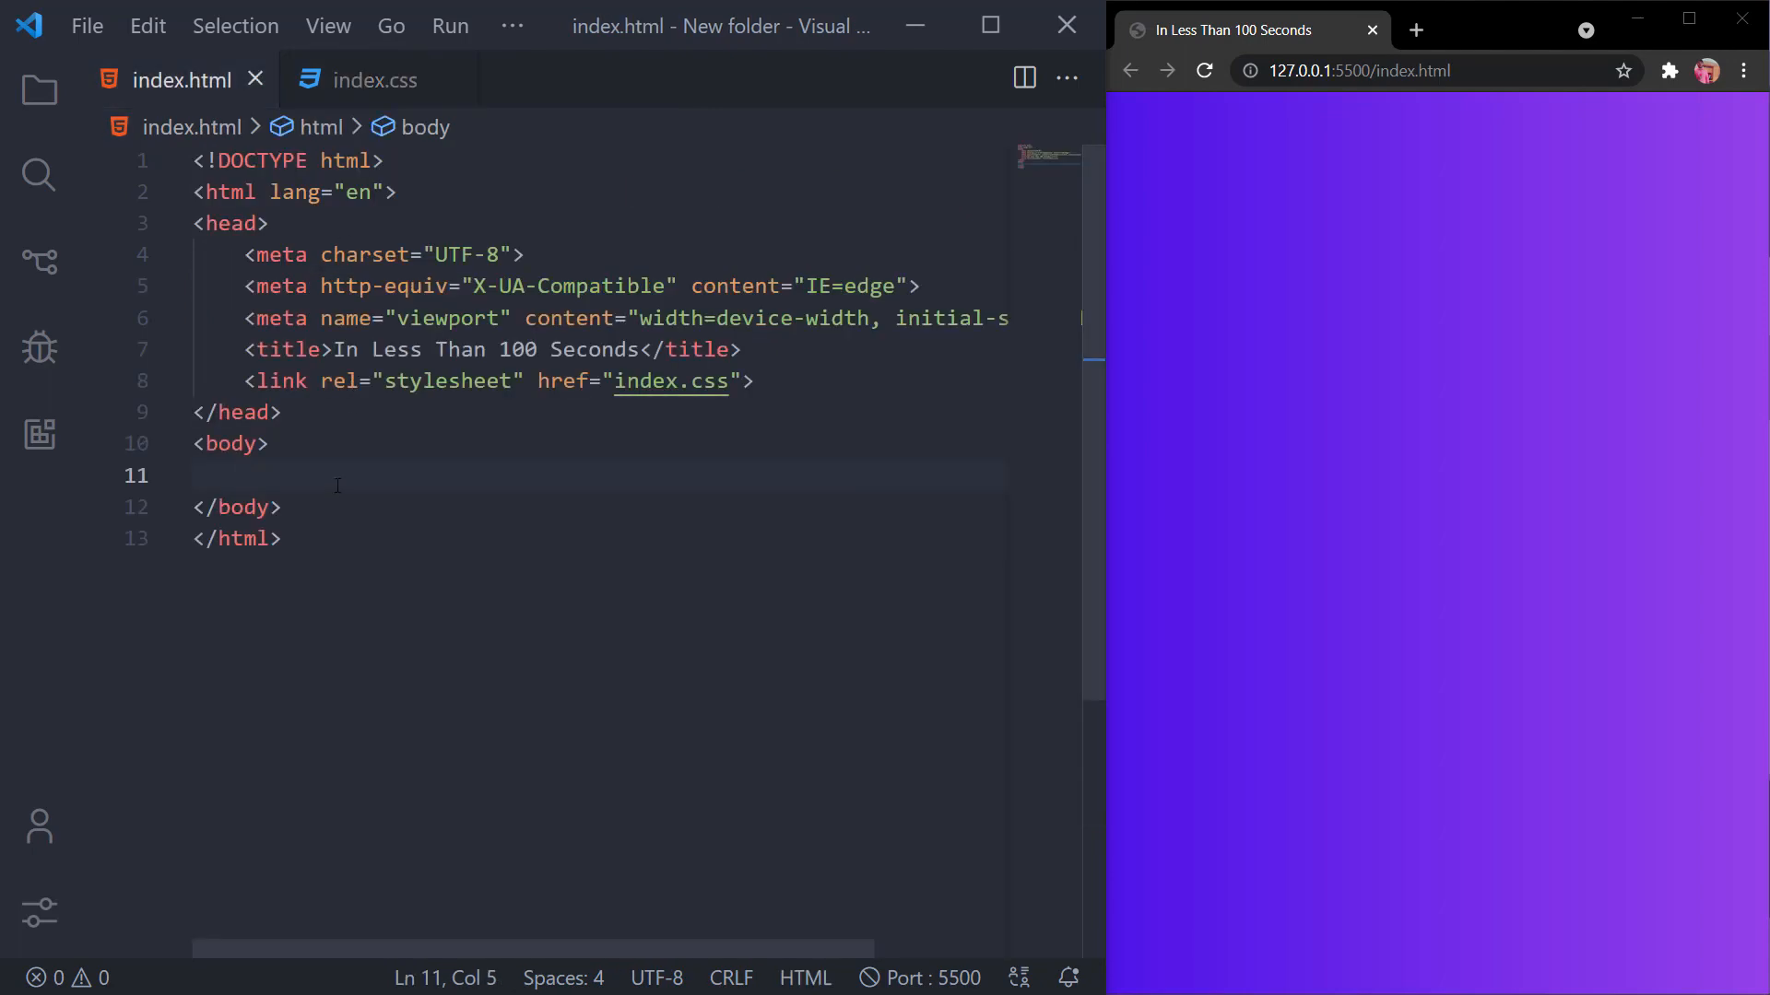
{"action": "type", "text": ".cent"}
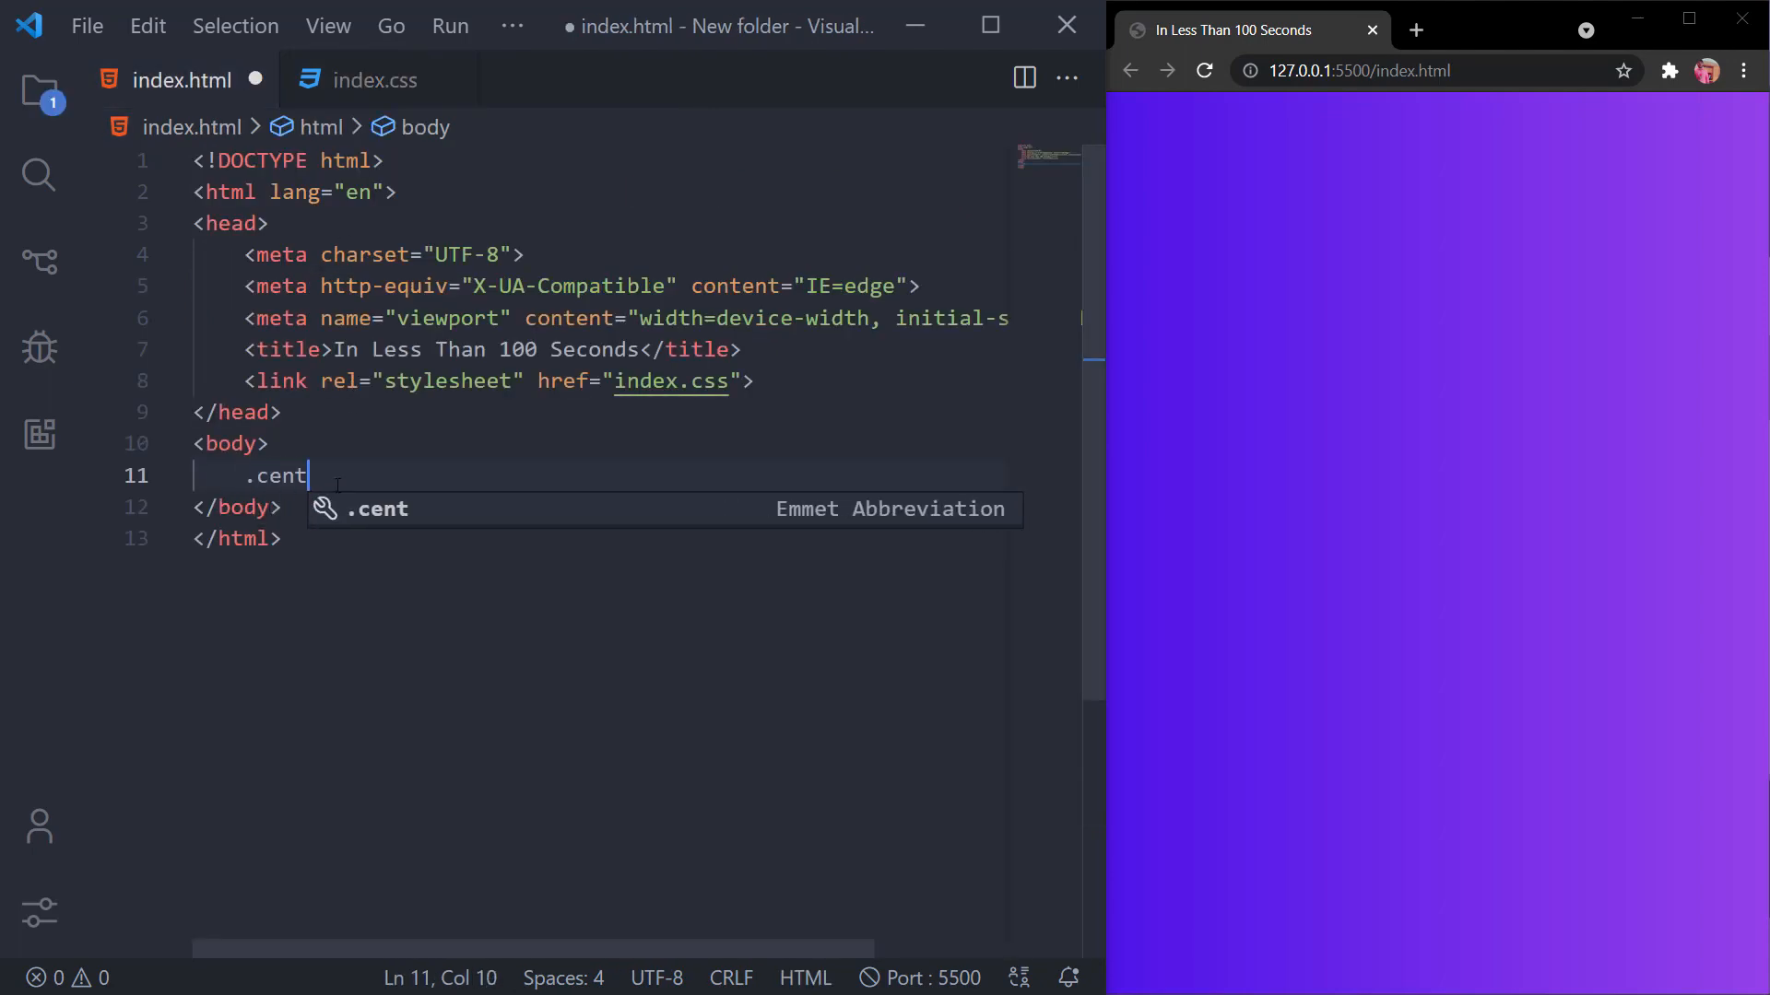
{"action": "key", "text": "Tab"}
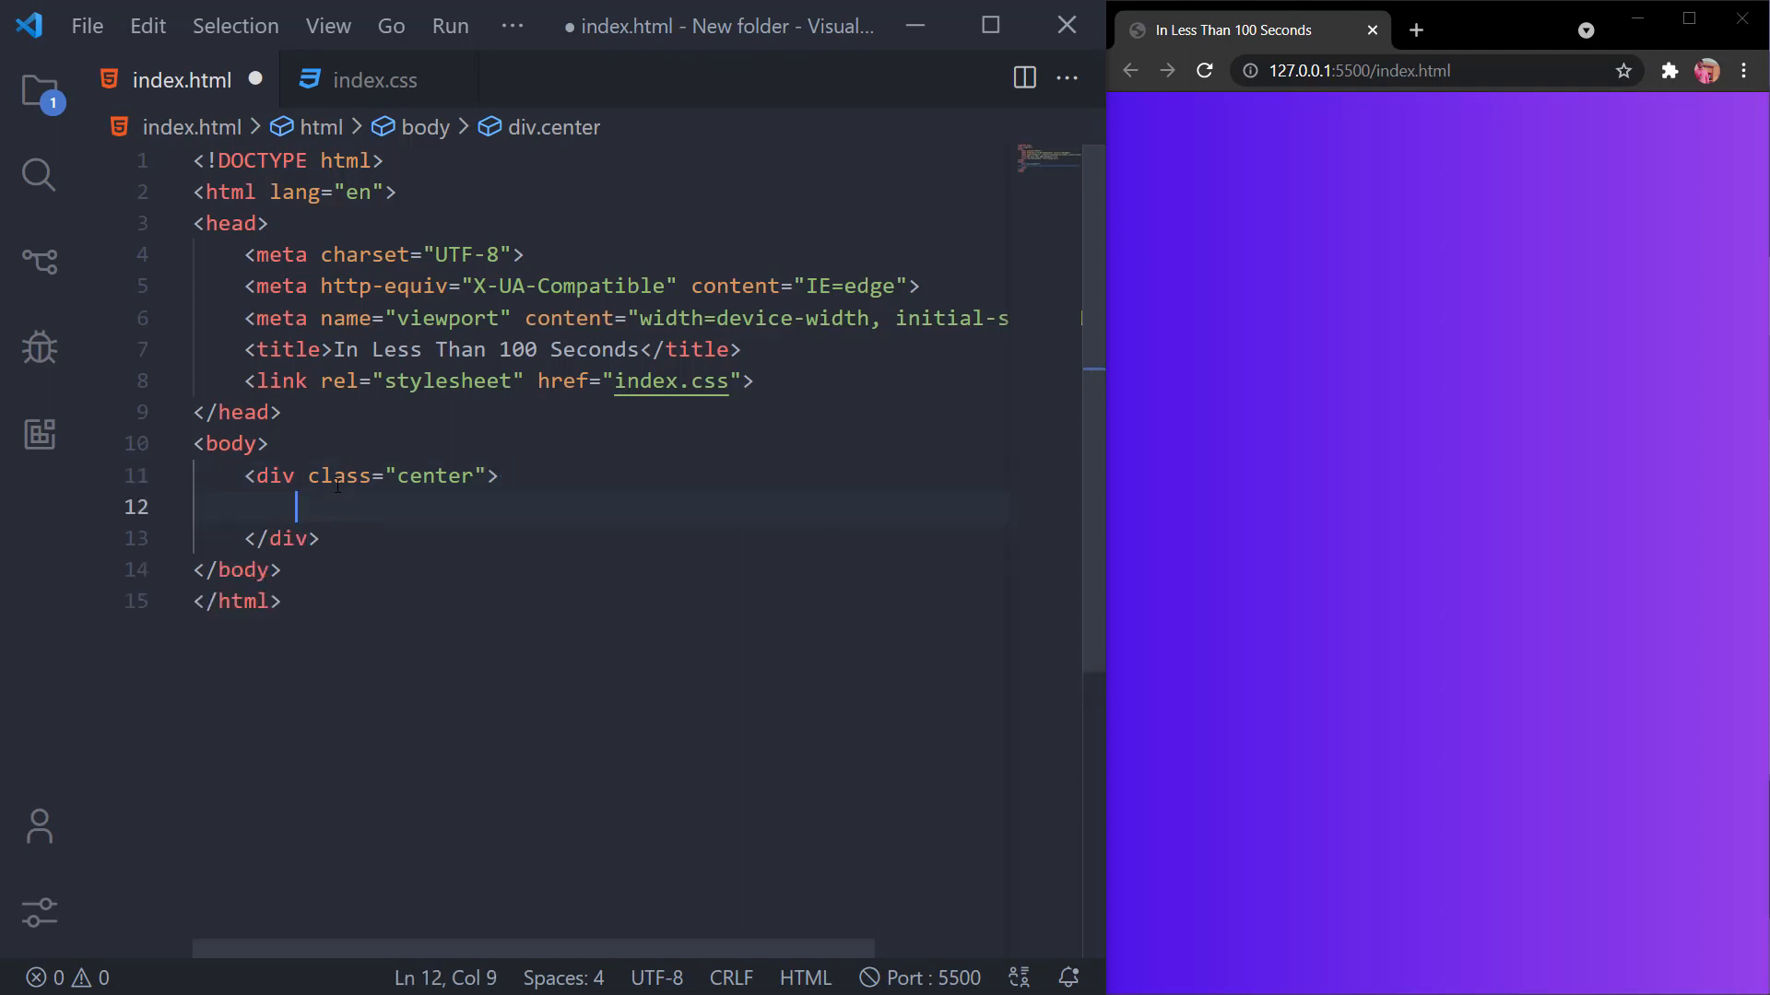
{"action": "type", "text": "h1></h1>"}
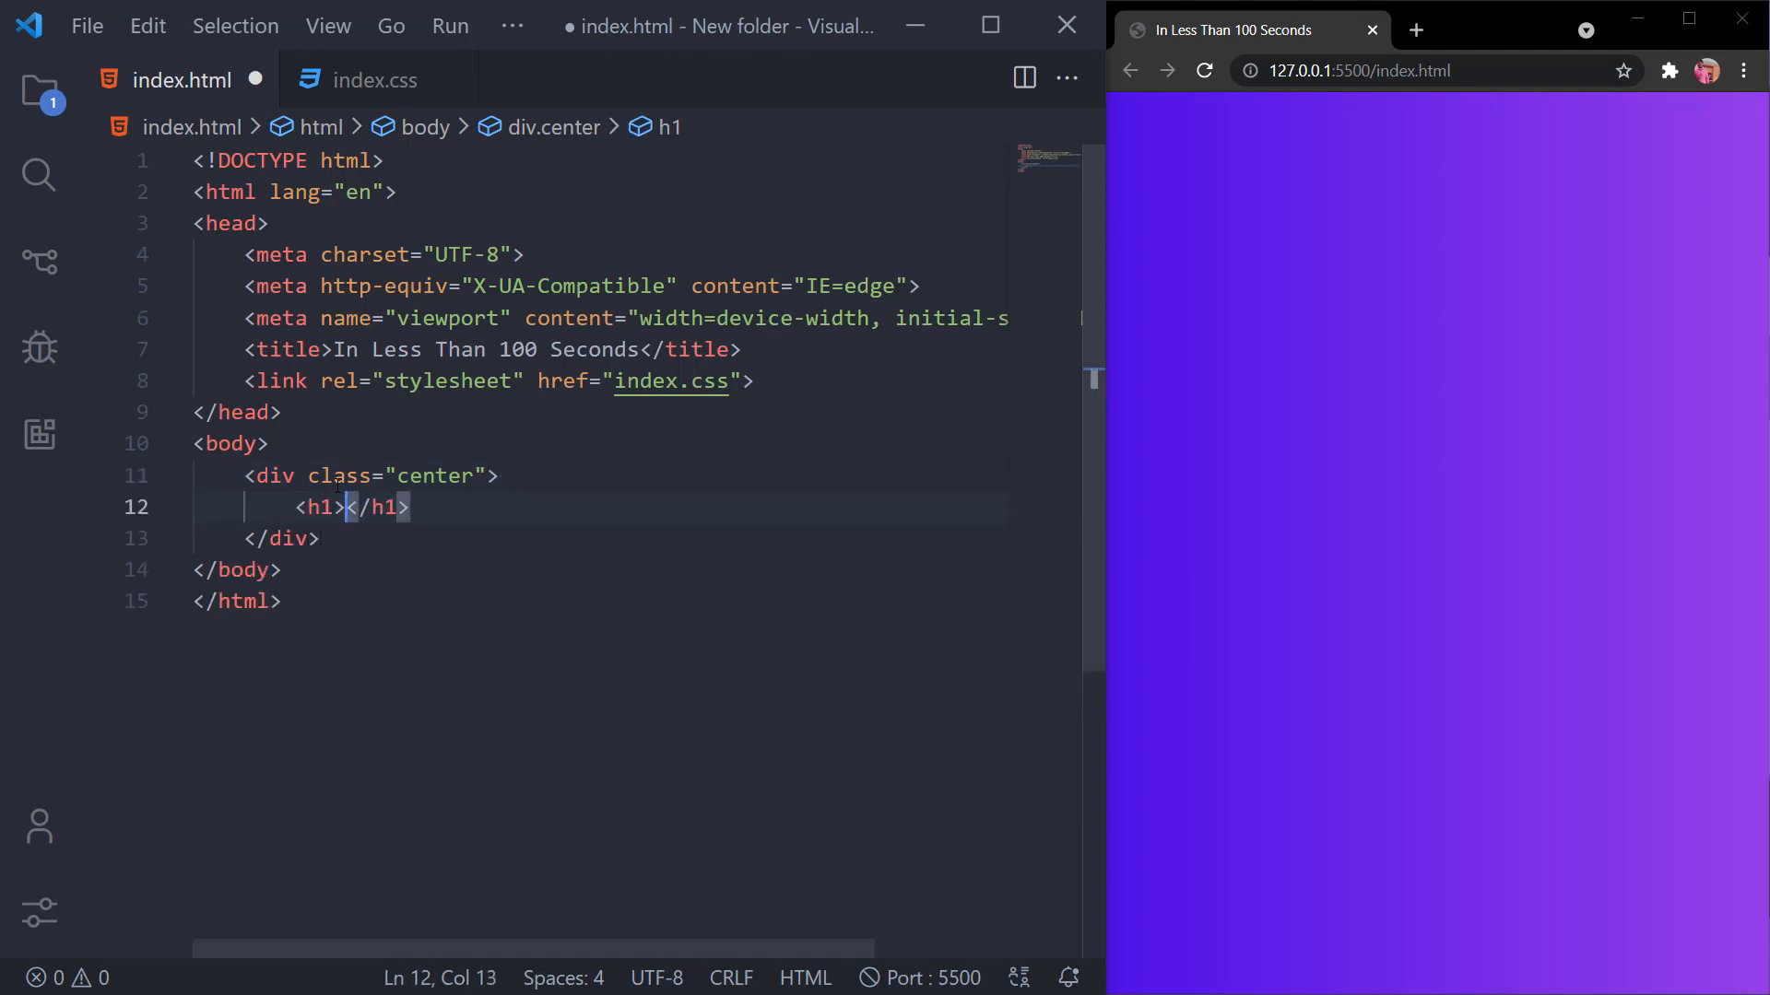
{"action": "type", "text": "Hello World"}
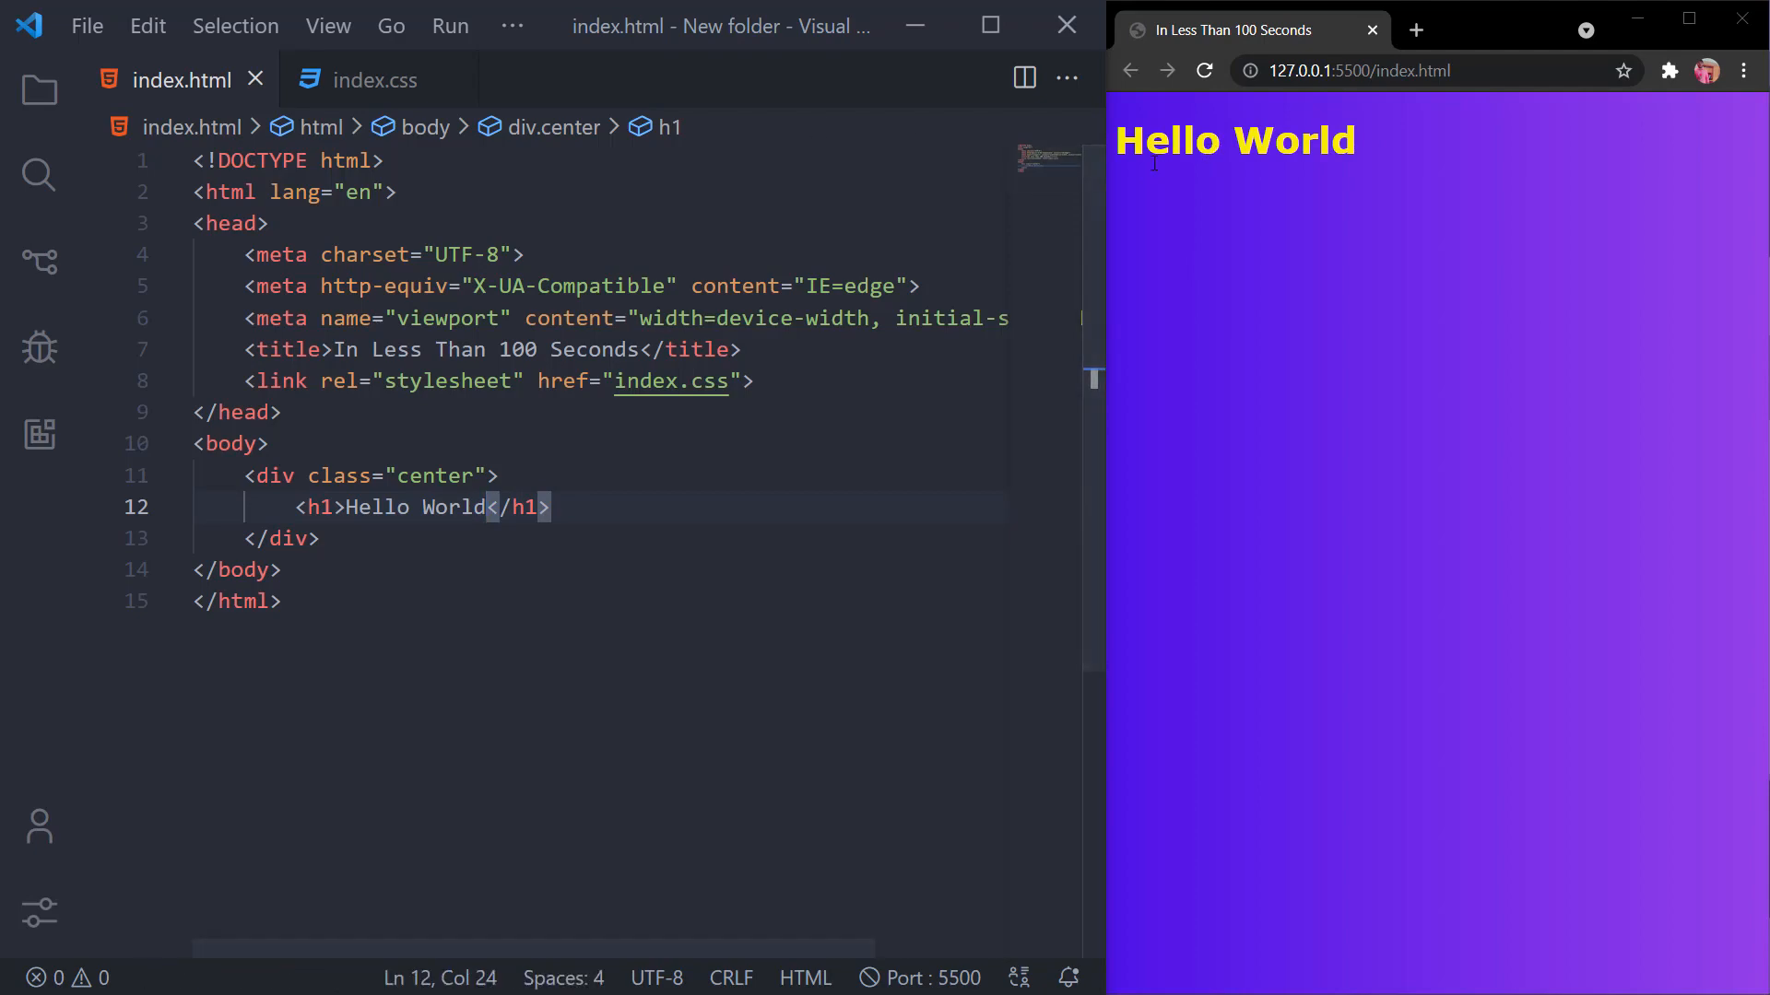
{"action": "mouse_move", "coordinate": [1241, 225]}
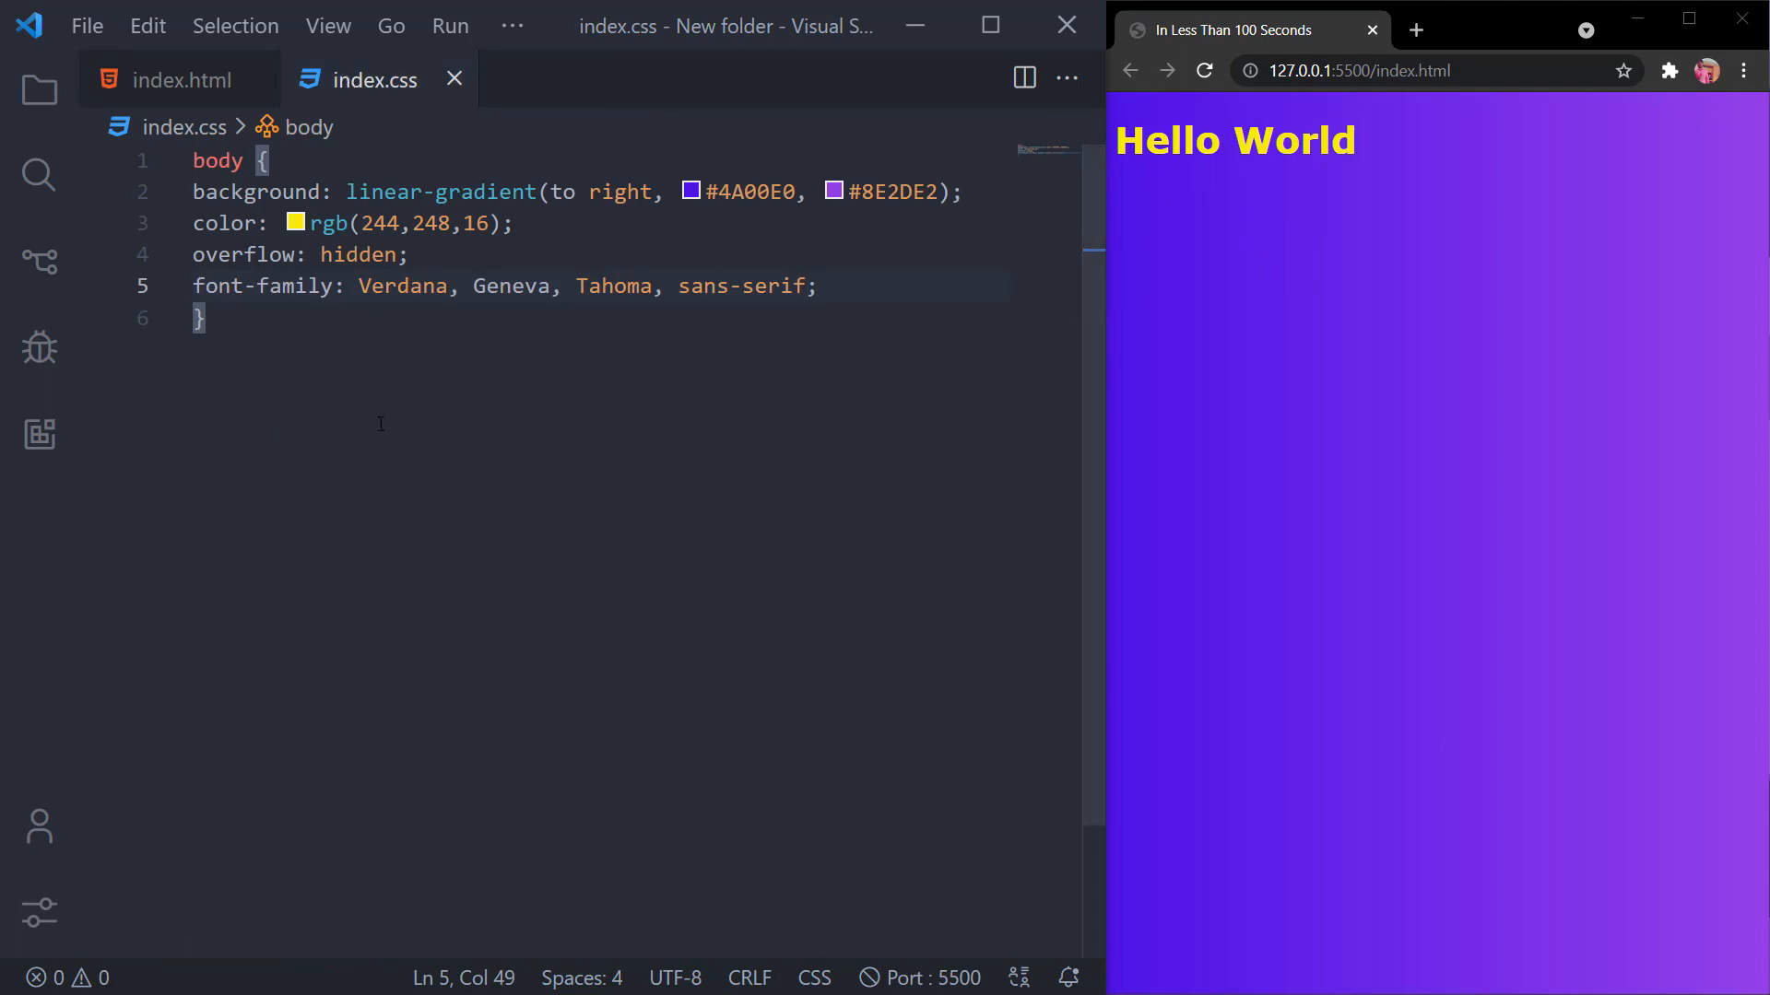
Step: Add a .center rule with display: flex, justify-content: center and align-items: center
{"action": "key", "text": "enter"}
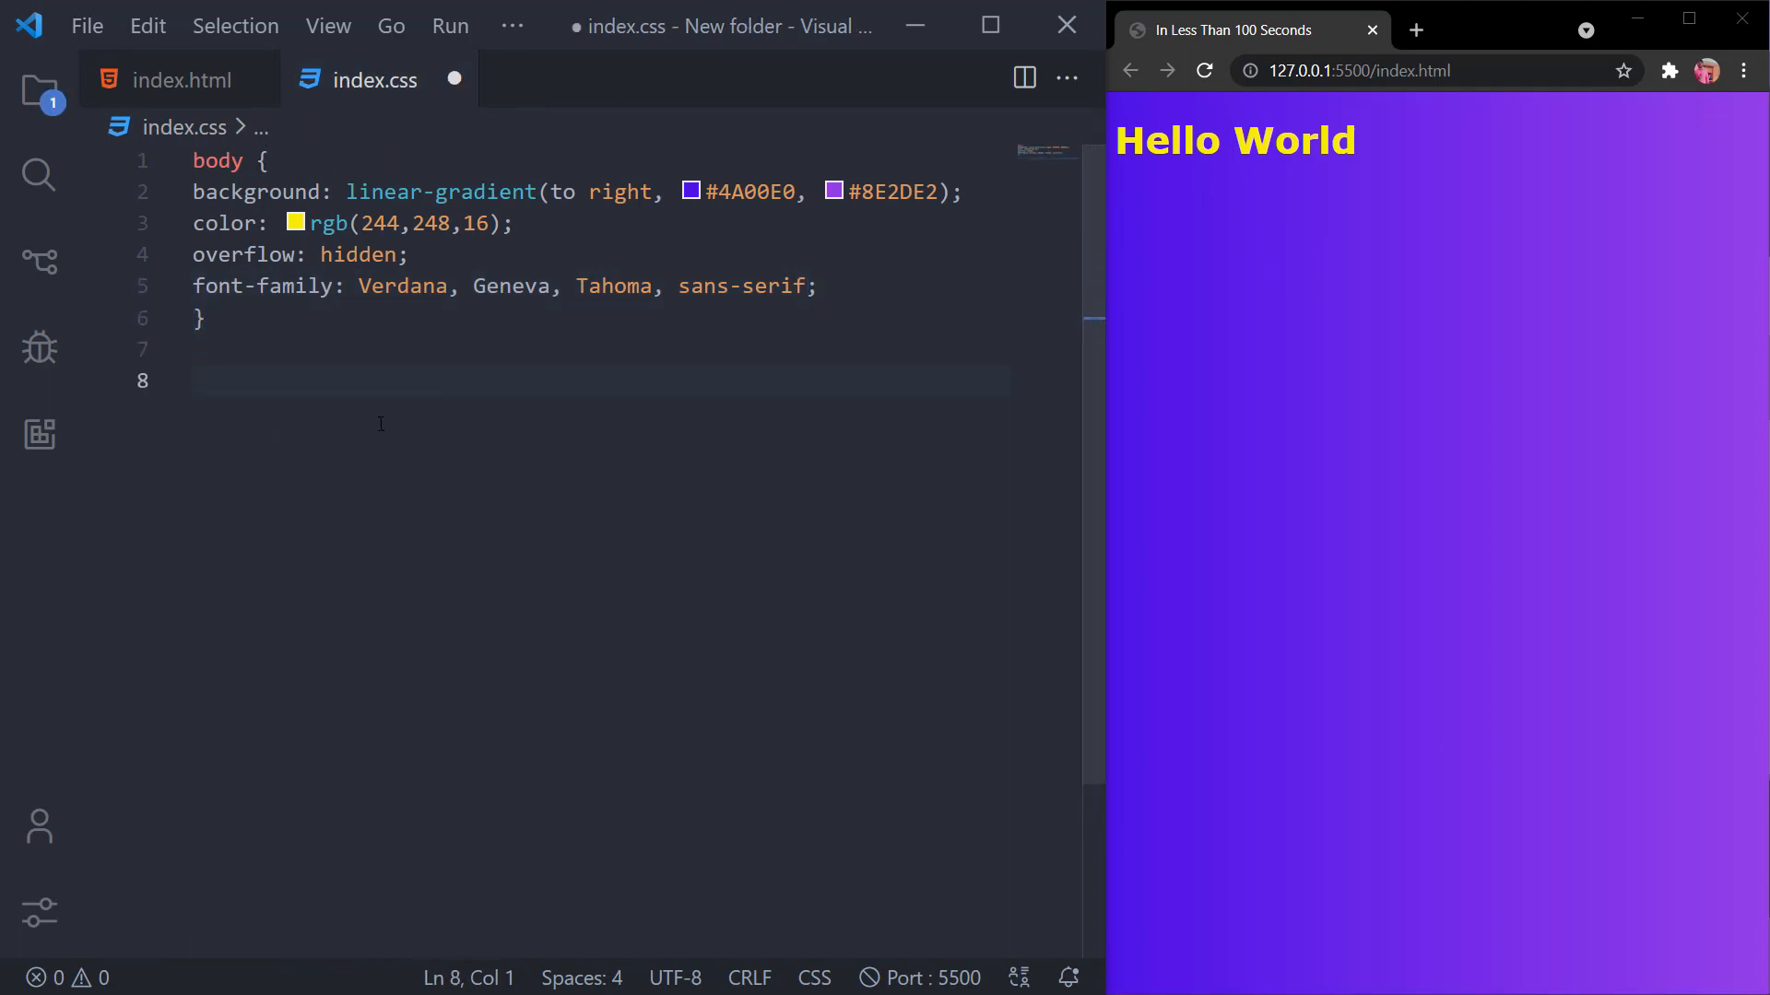
{"action": "type", "text": ".center {"}
{"action": "type", "text": "d"}
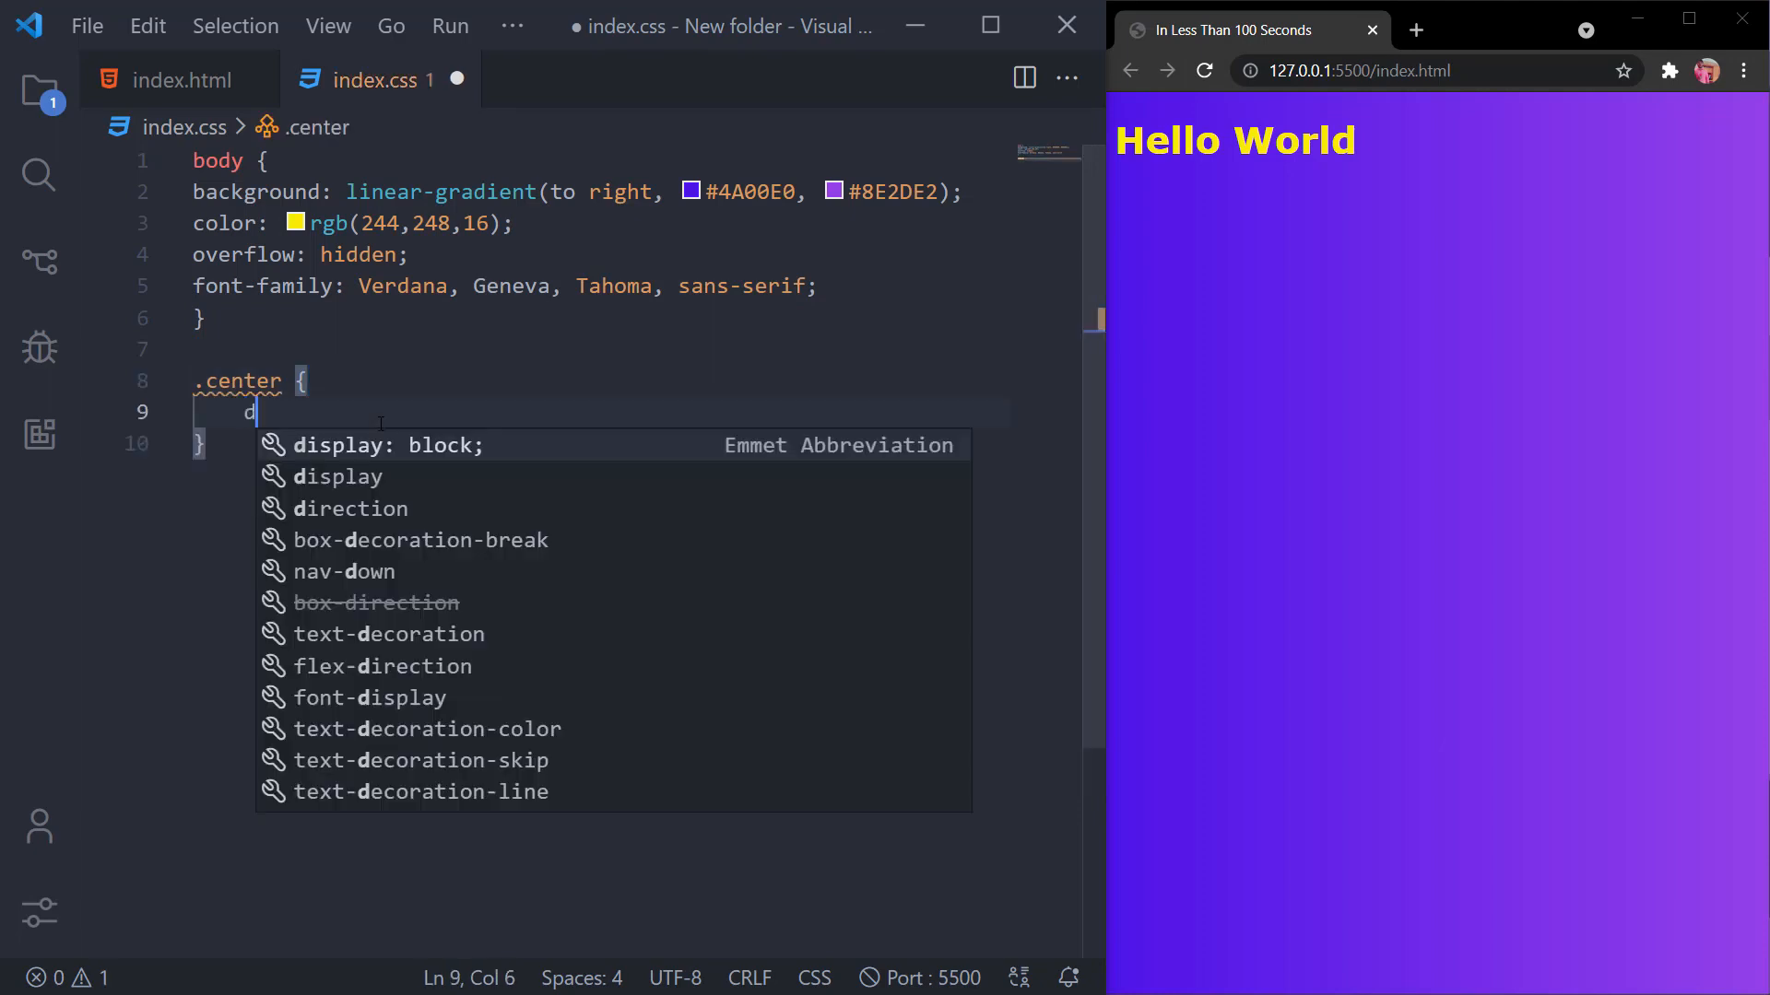
{"action": "type", "text": "isplay: flex;"}
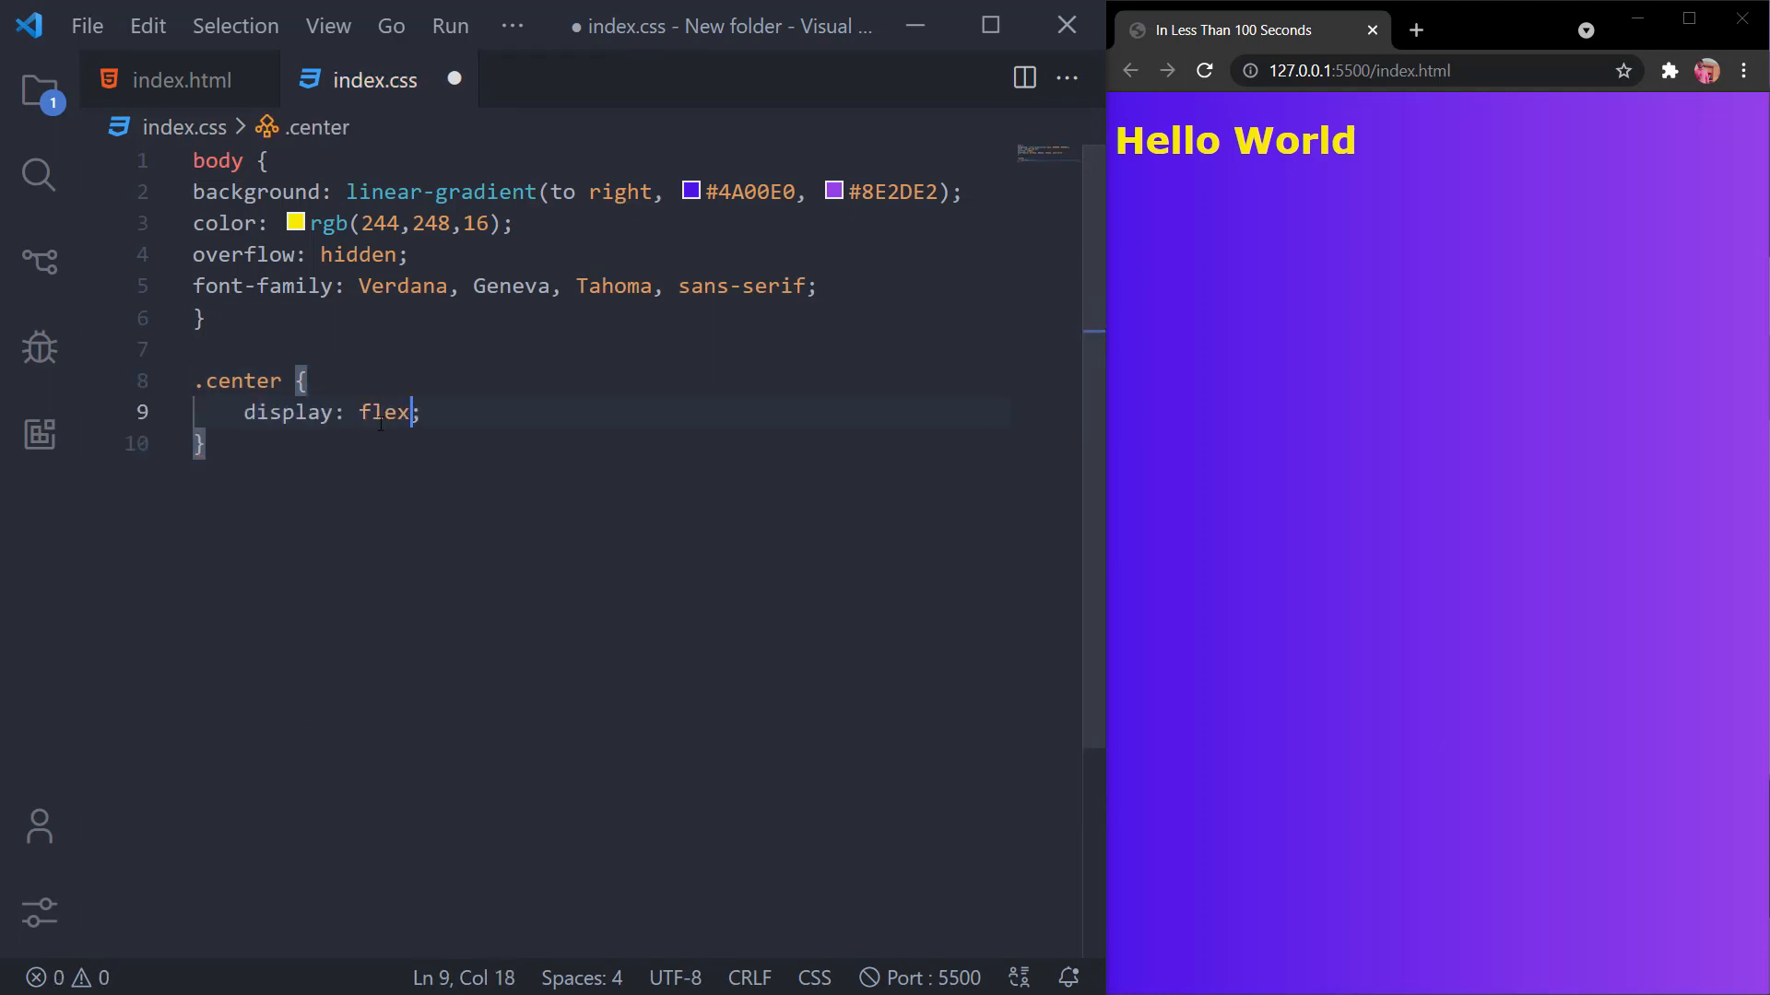
{"action": "type", "text": "justify-content: center;"}
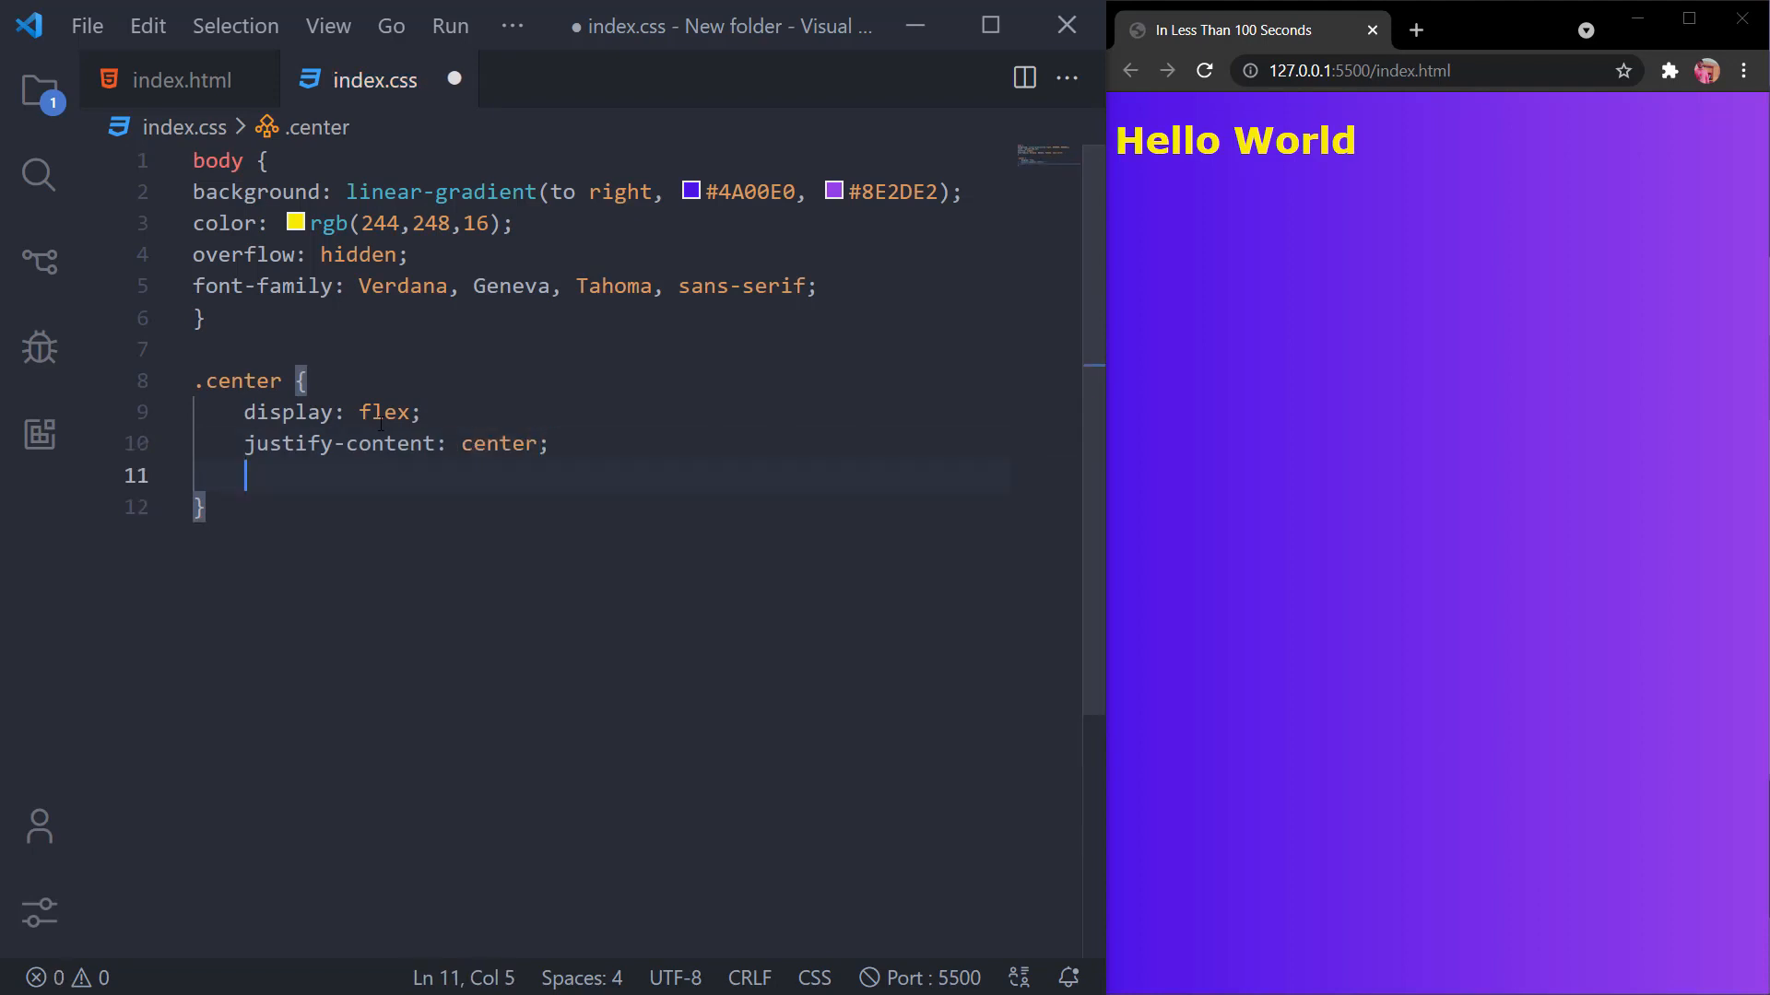
{"action": "type", "text": "align-items: center;"}
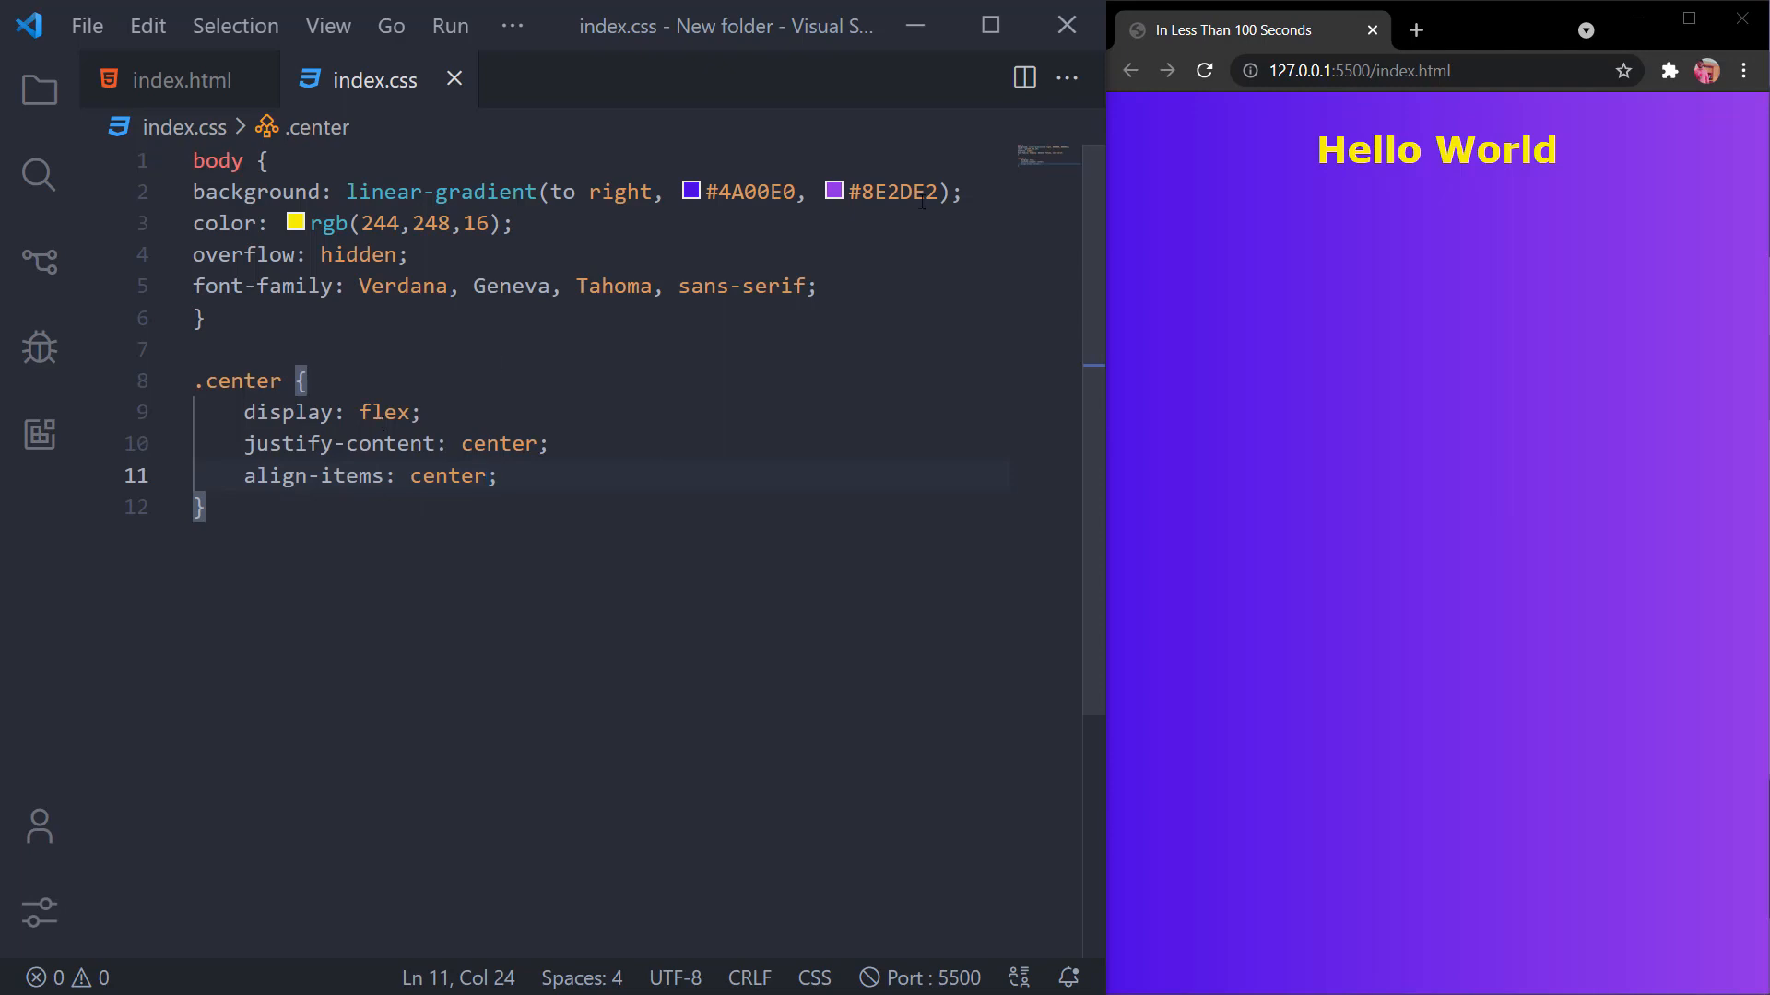
{"action": "mouse_move", "coordinate": [1305, 165]}
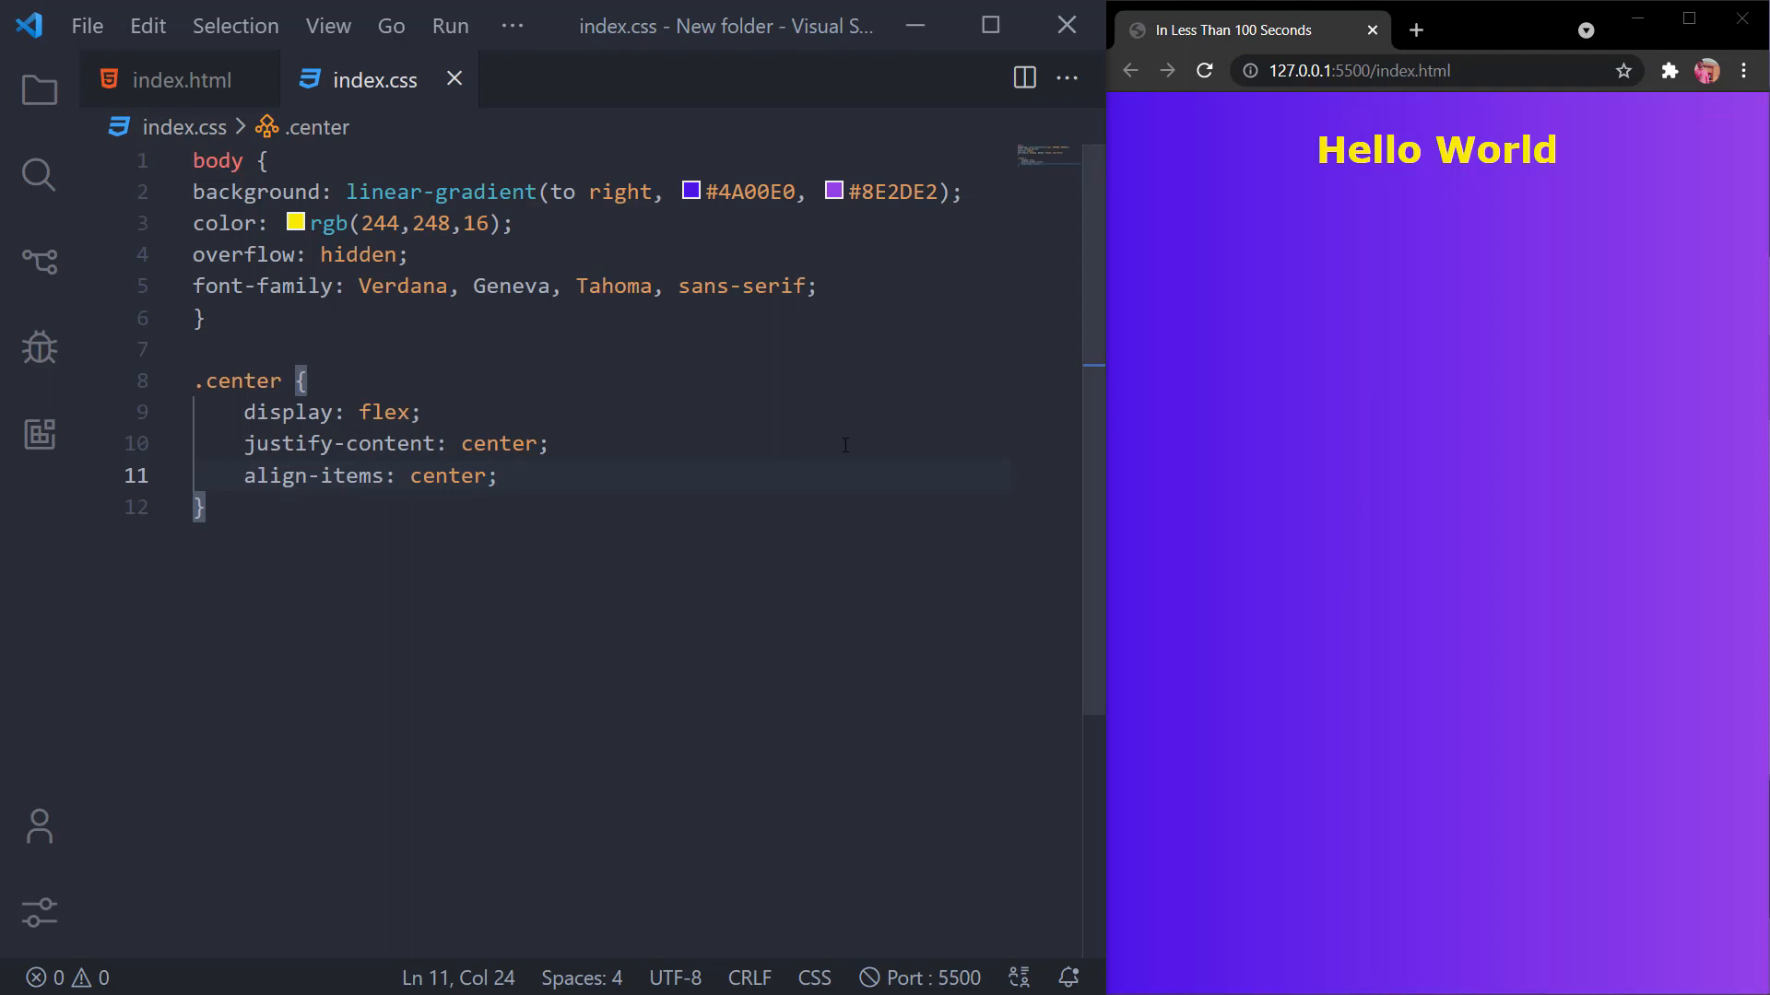
{"action": "mouse_move", "coordinate": [1117, 306]}
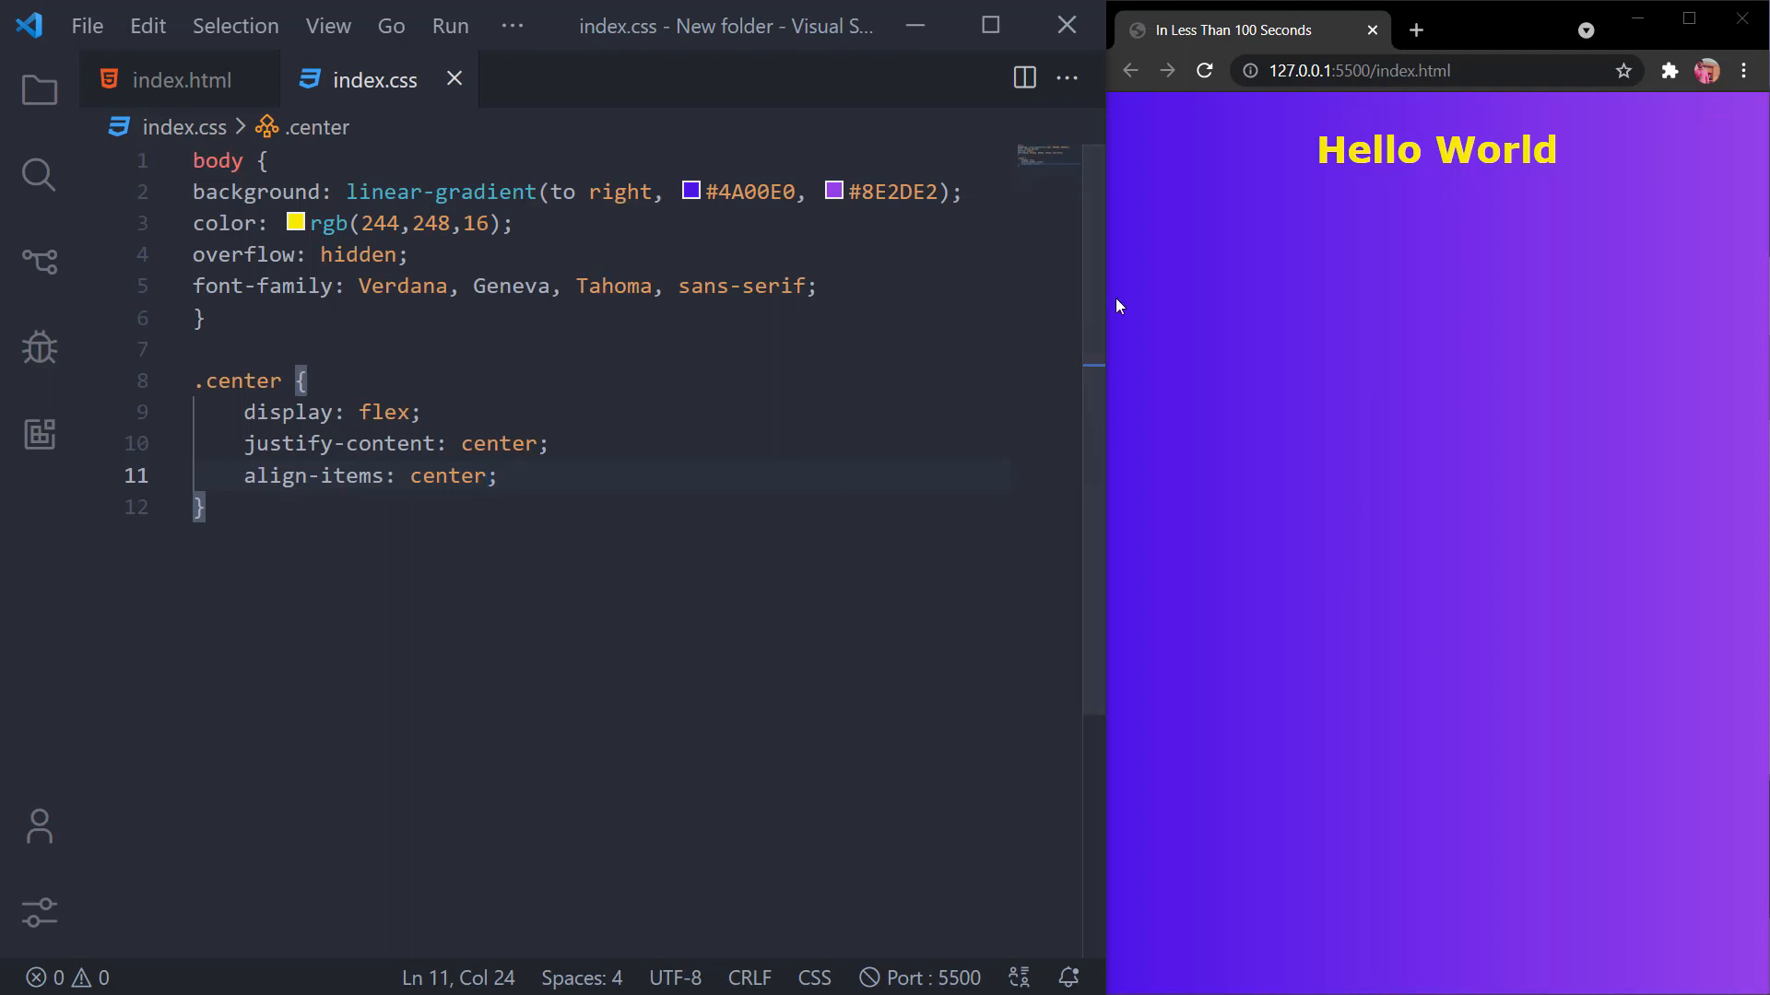
{"action": "left_click", "coordinate": [504, 476]}
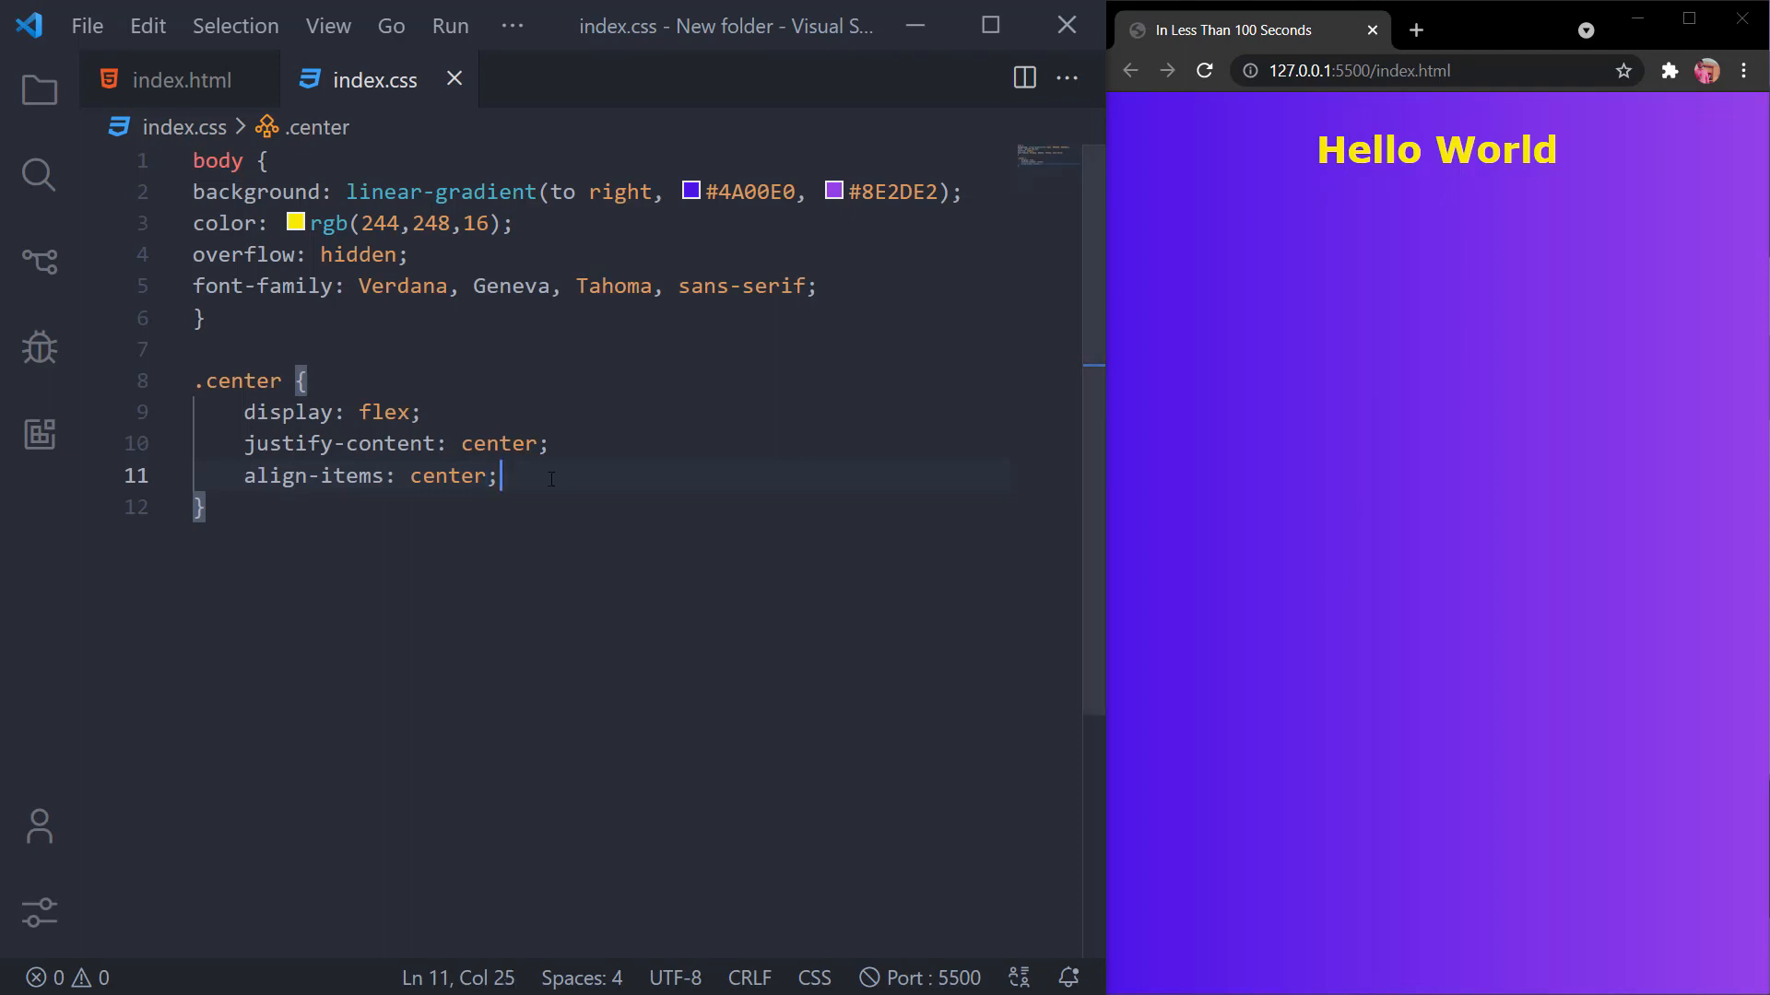
Step: Add height: 100vh to the .center rule
{"action": "type", "text": "hei"}
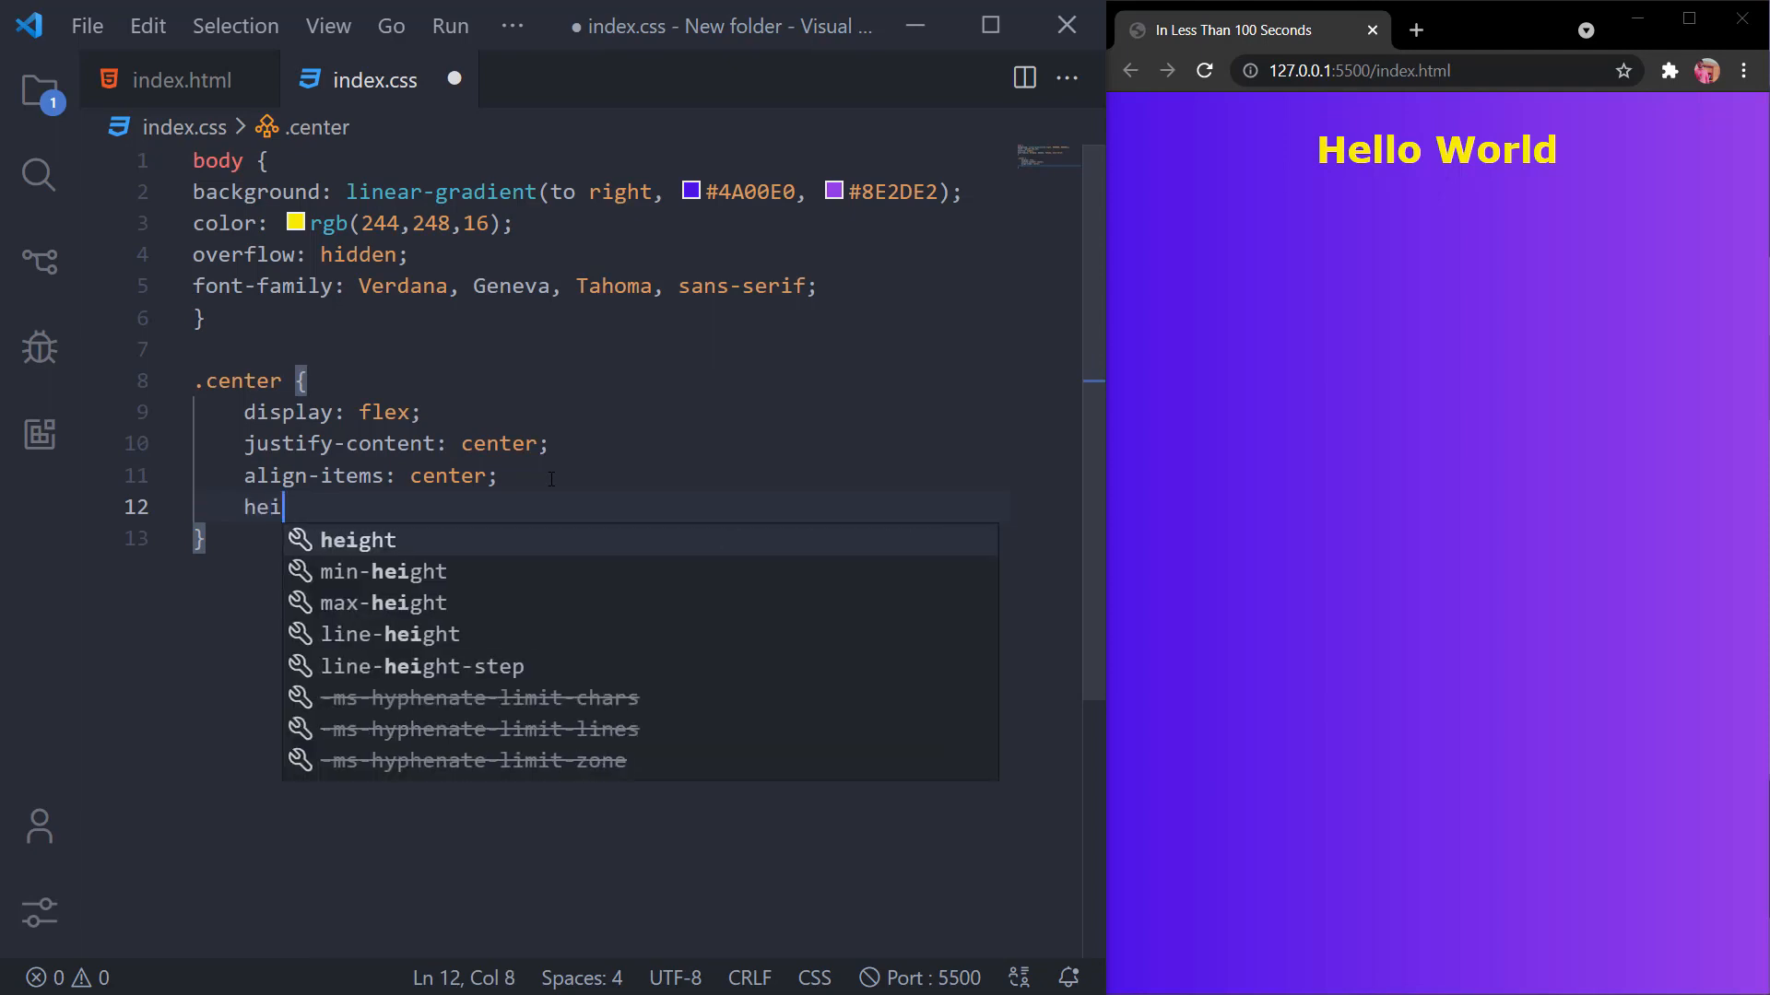
{"action": "type", "text": "ght:"}
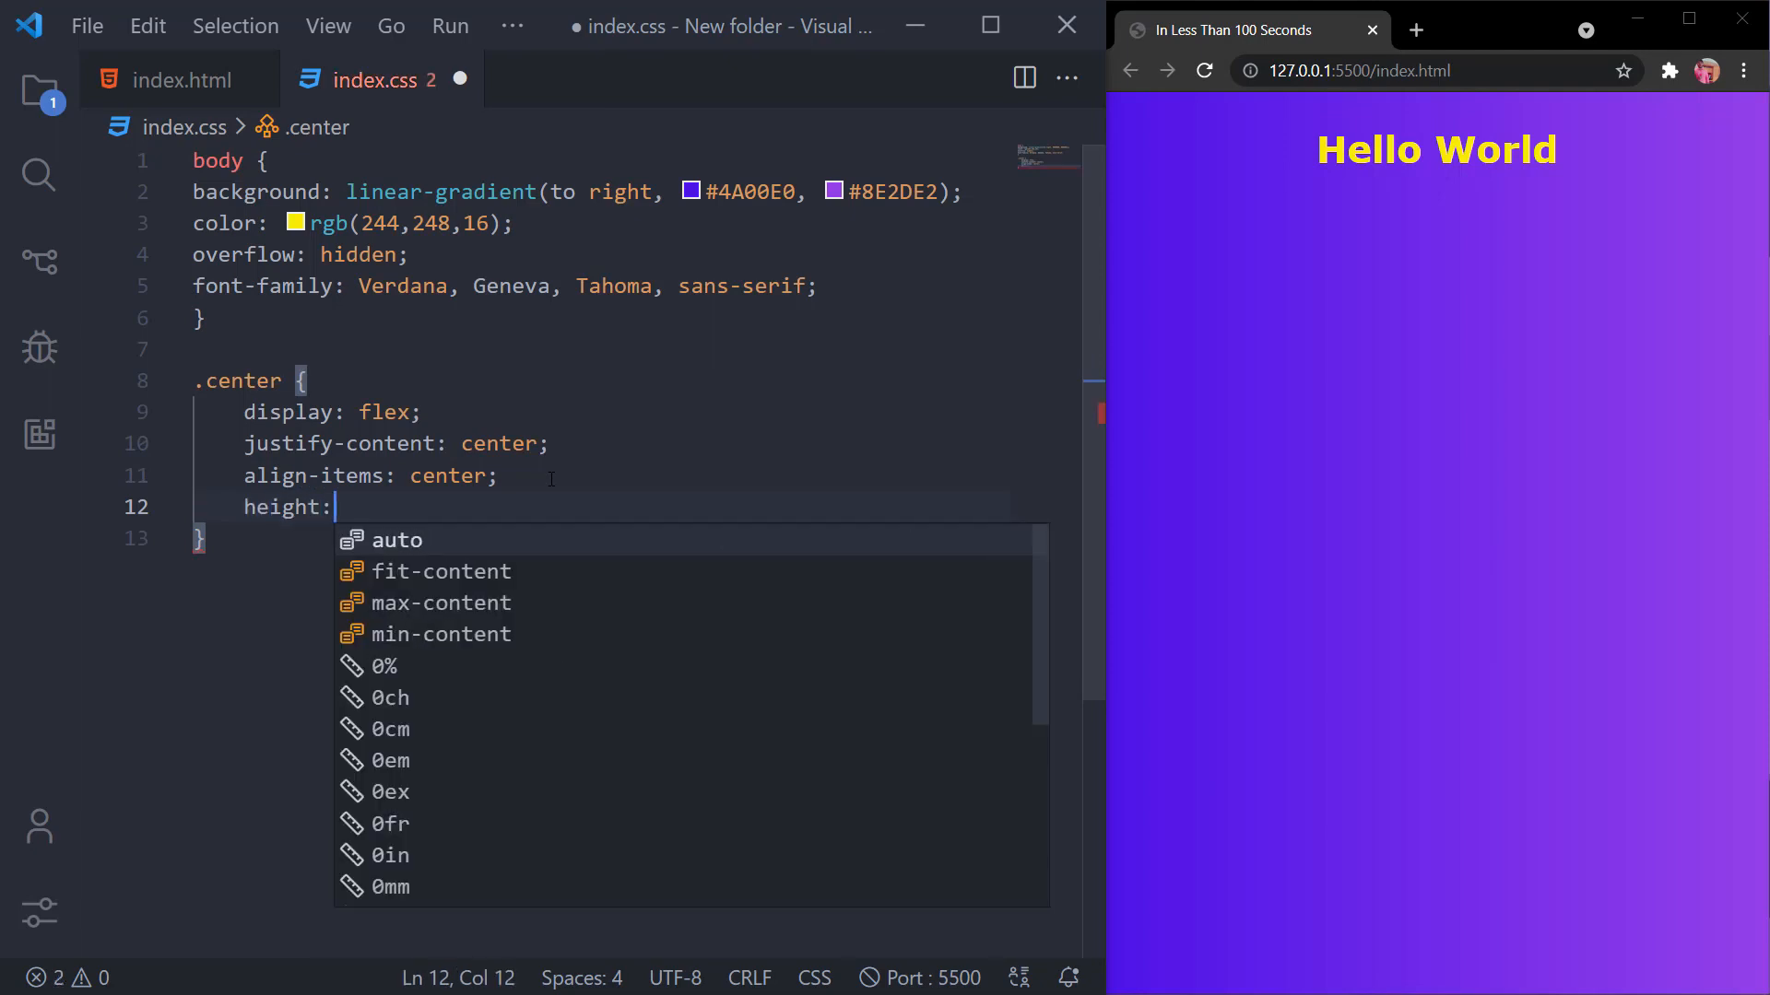
{"action": "type", "text": "1"}
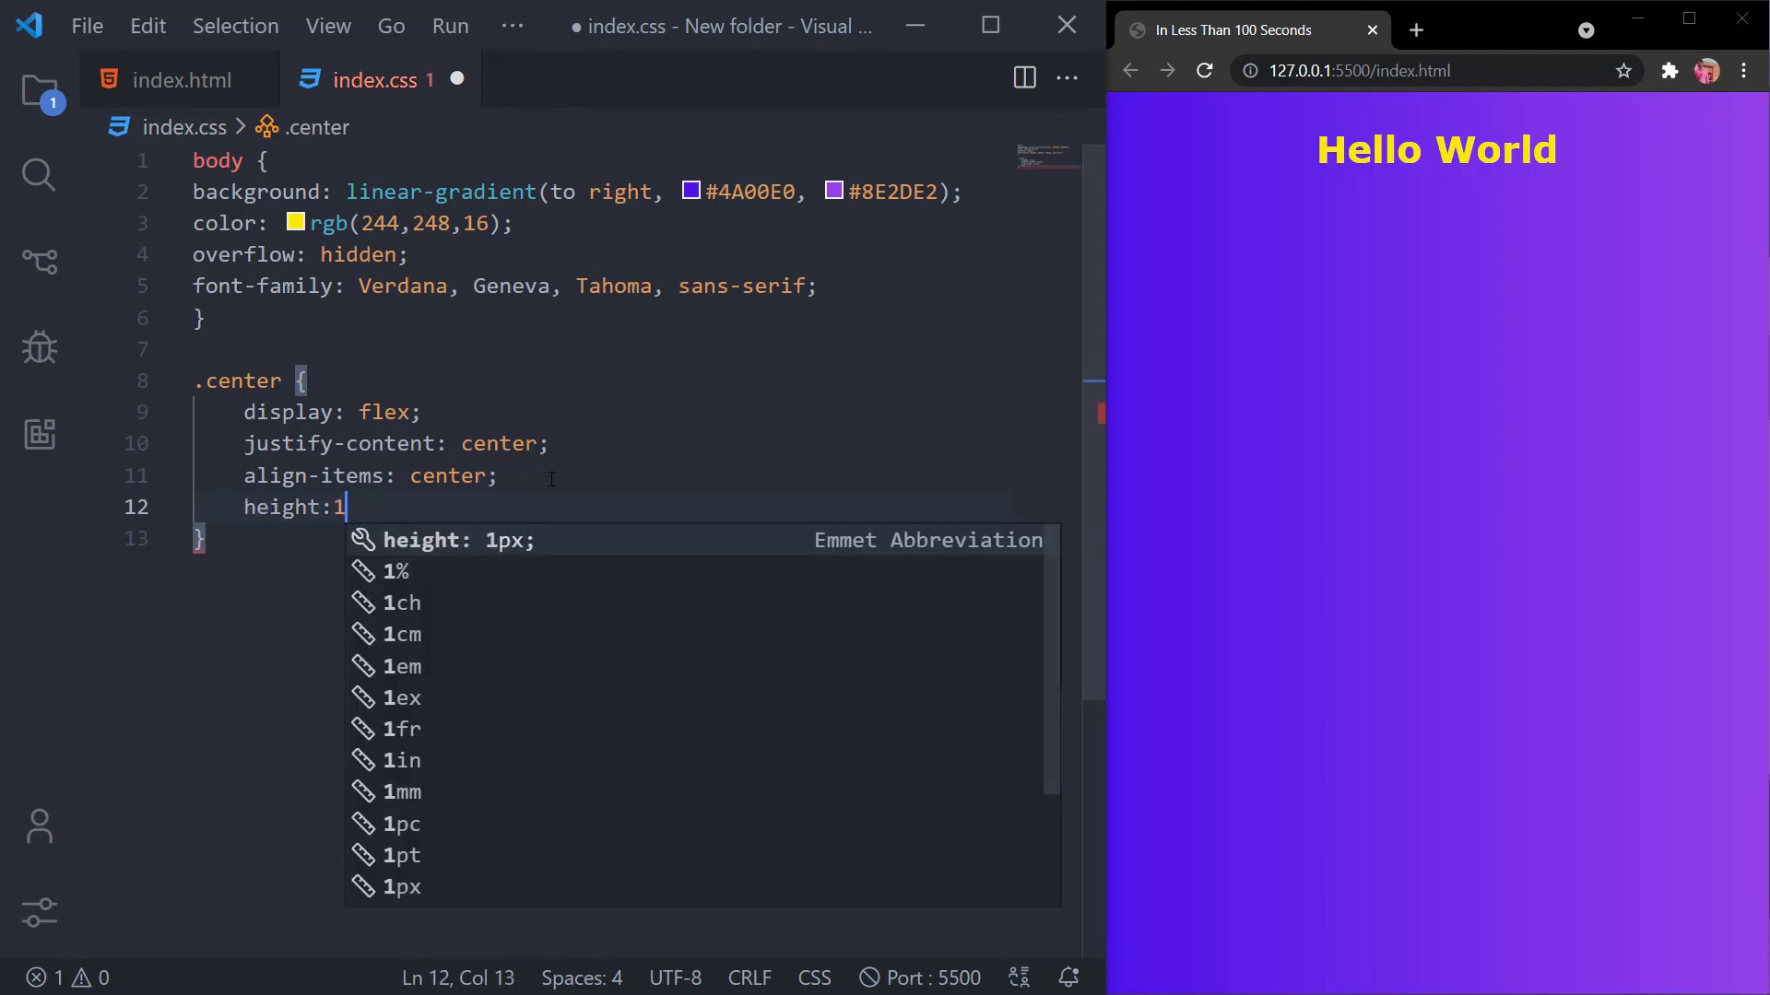
{"action": "type", "text": "00vh"}
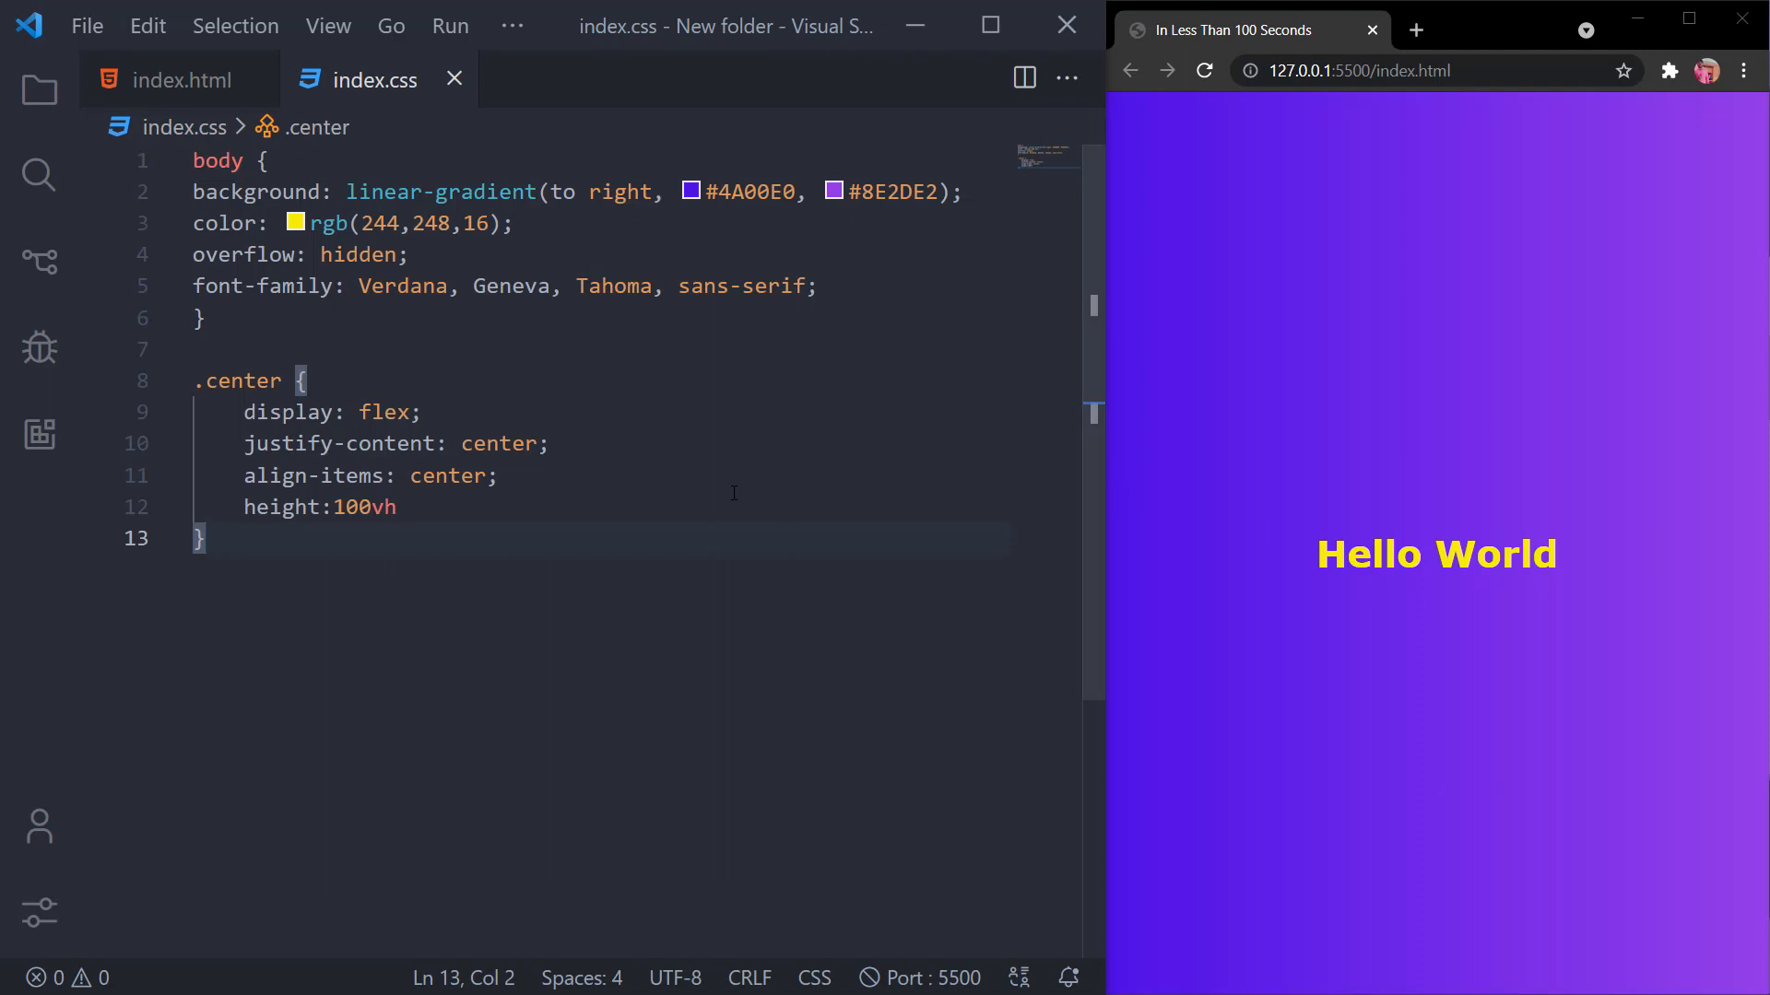
{"action": "mouse_move", "coordinate": [385, 617]}
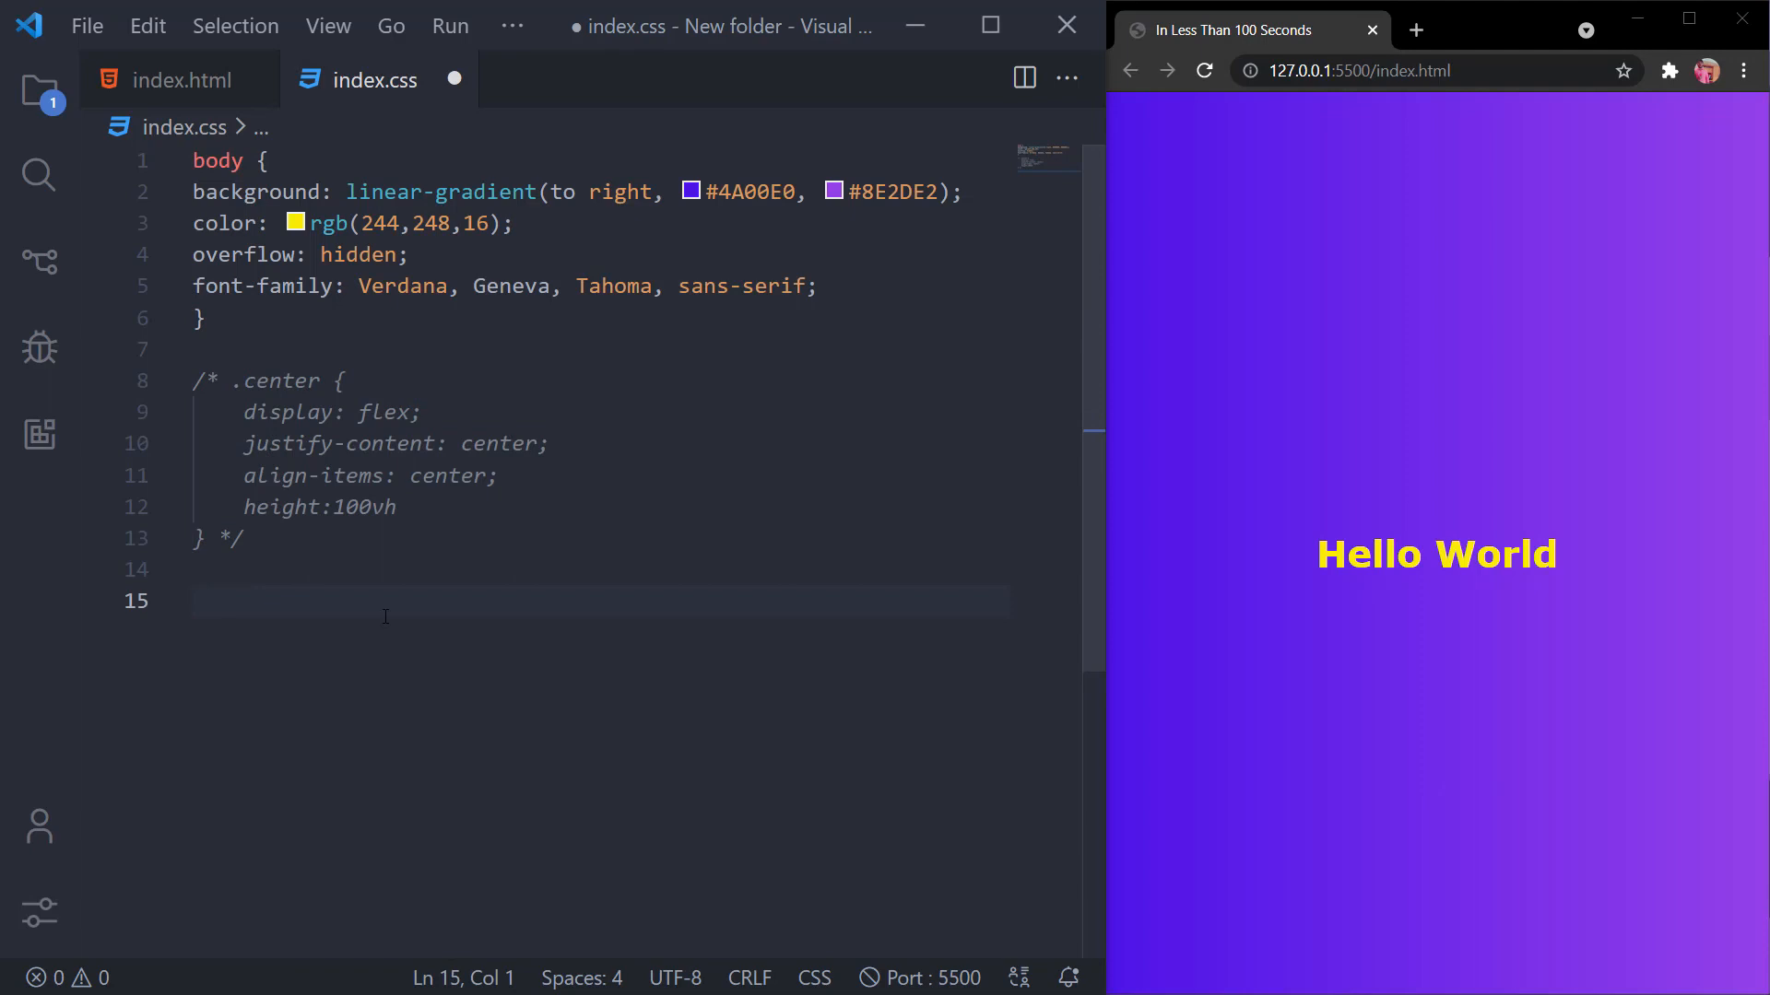
Step: Write a new .center rule with text-align: center and save the stylesheet
{"action": "type", "text": ".center {"}
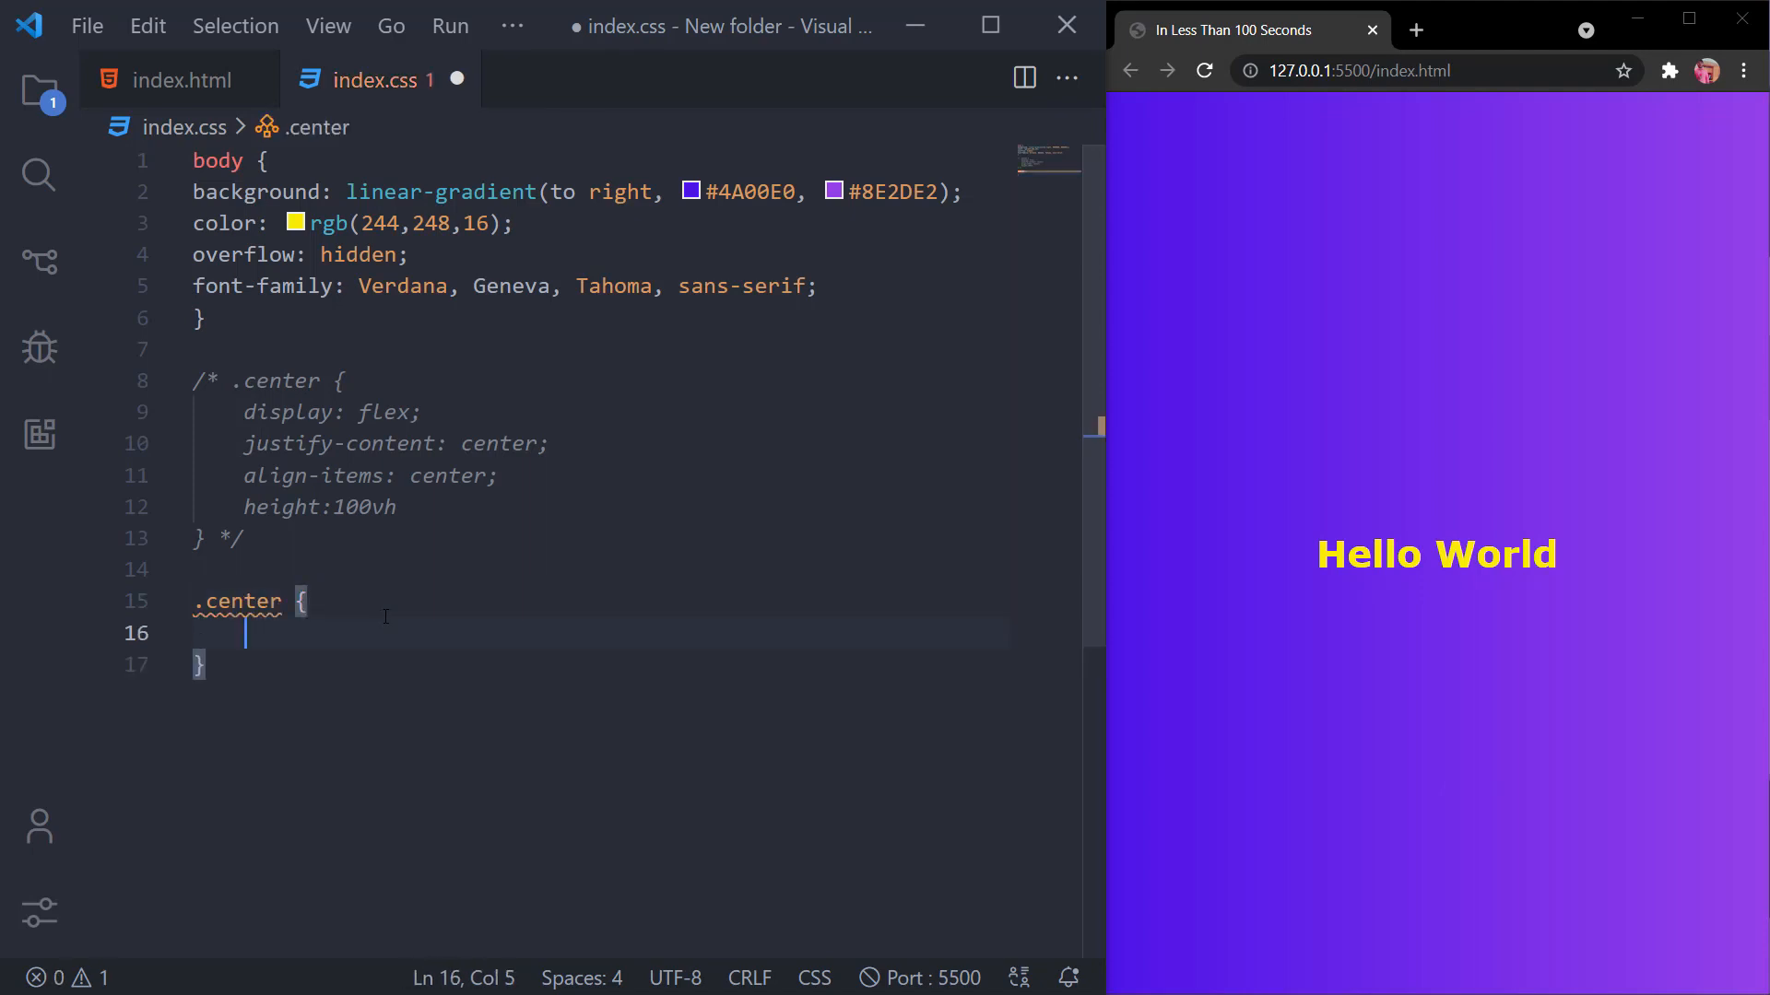
{"action": "type", "text": "tex"}
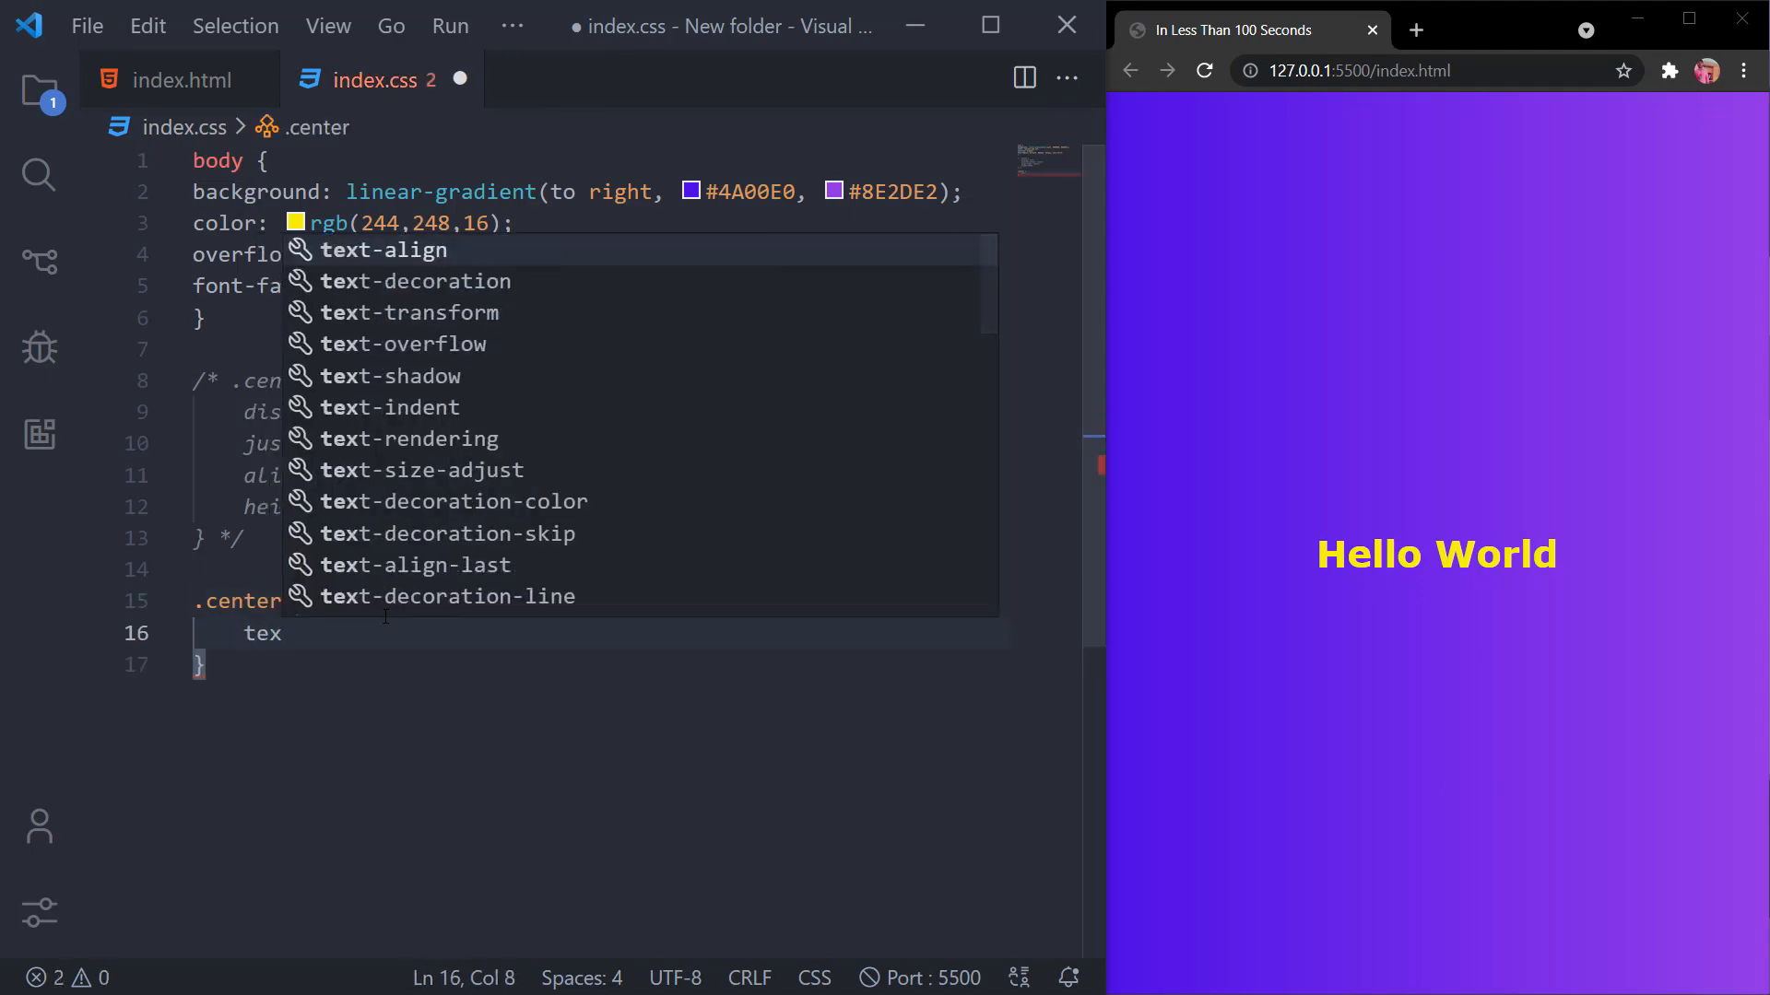
{"action": "type", "text": "text-align: center;"}
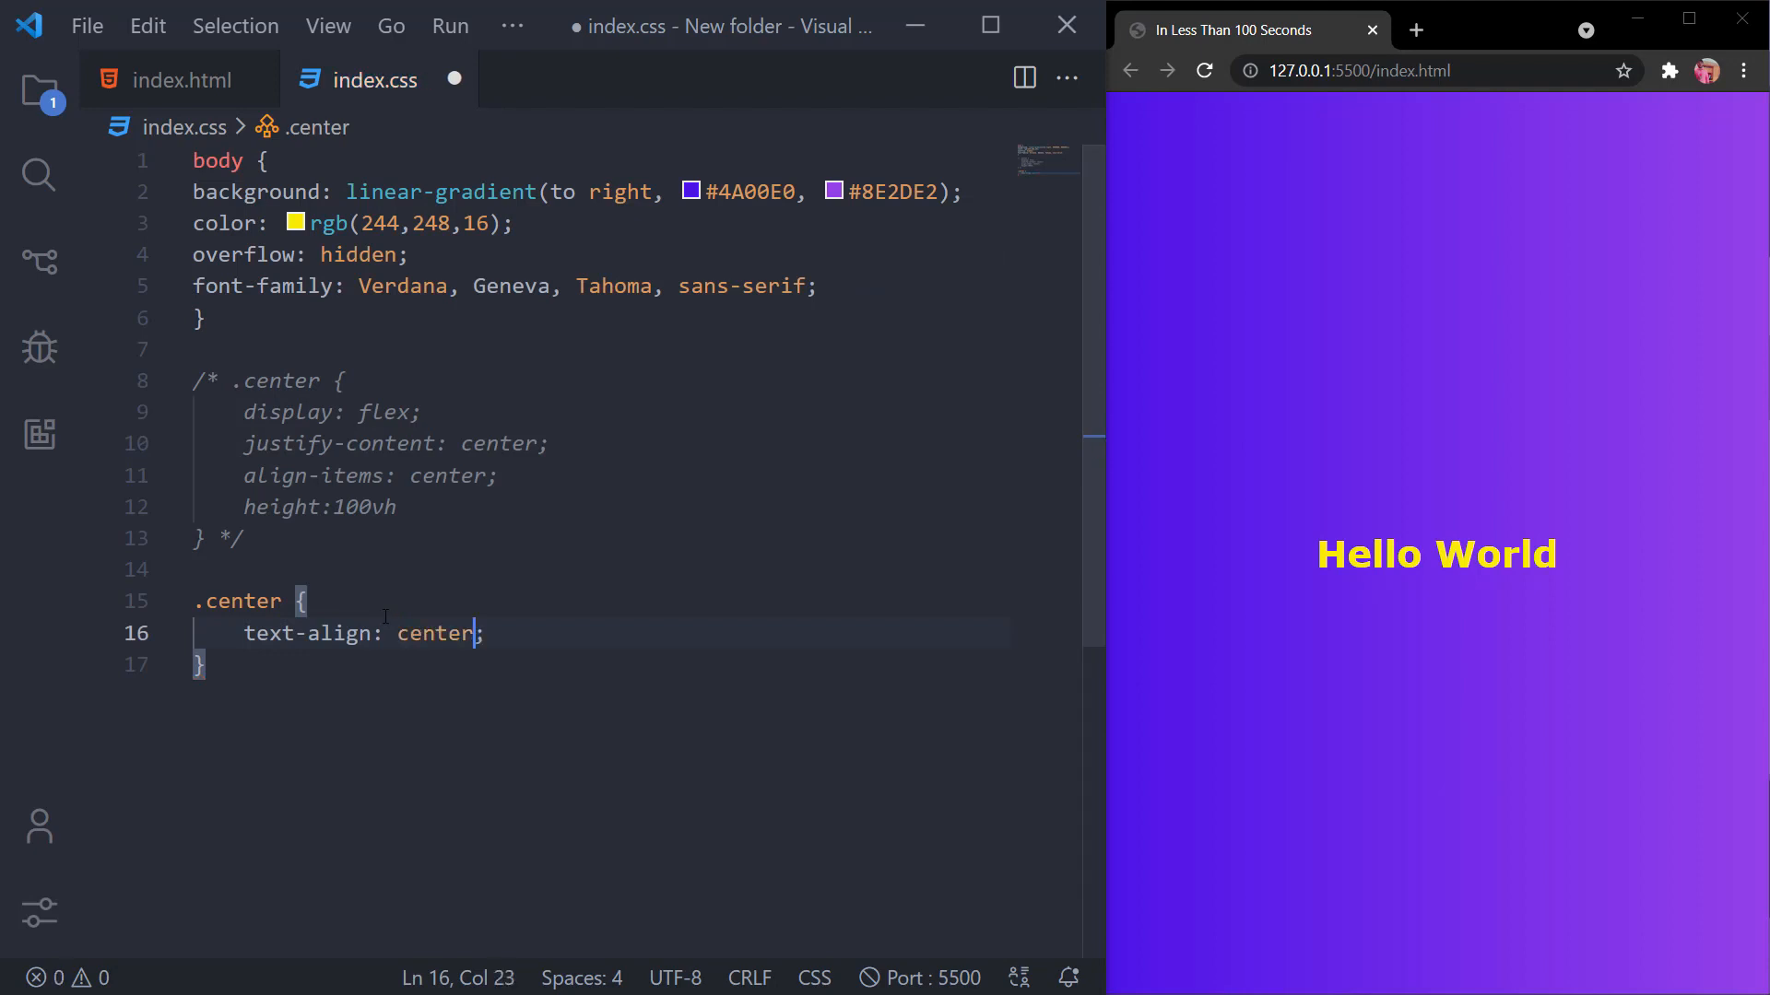
{"action": "key", "text": "ctrl+s"}
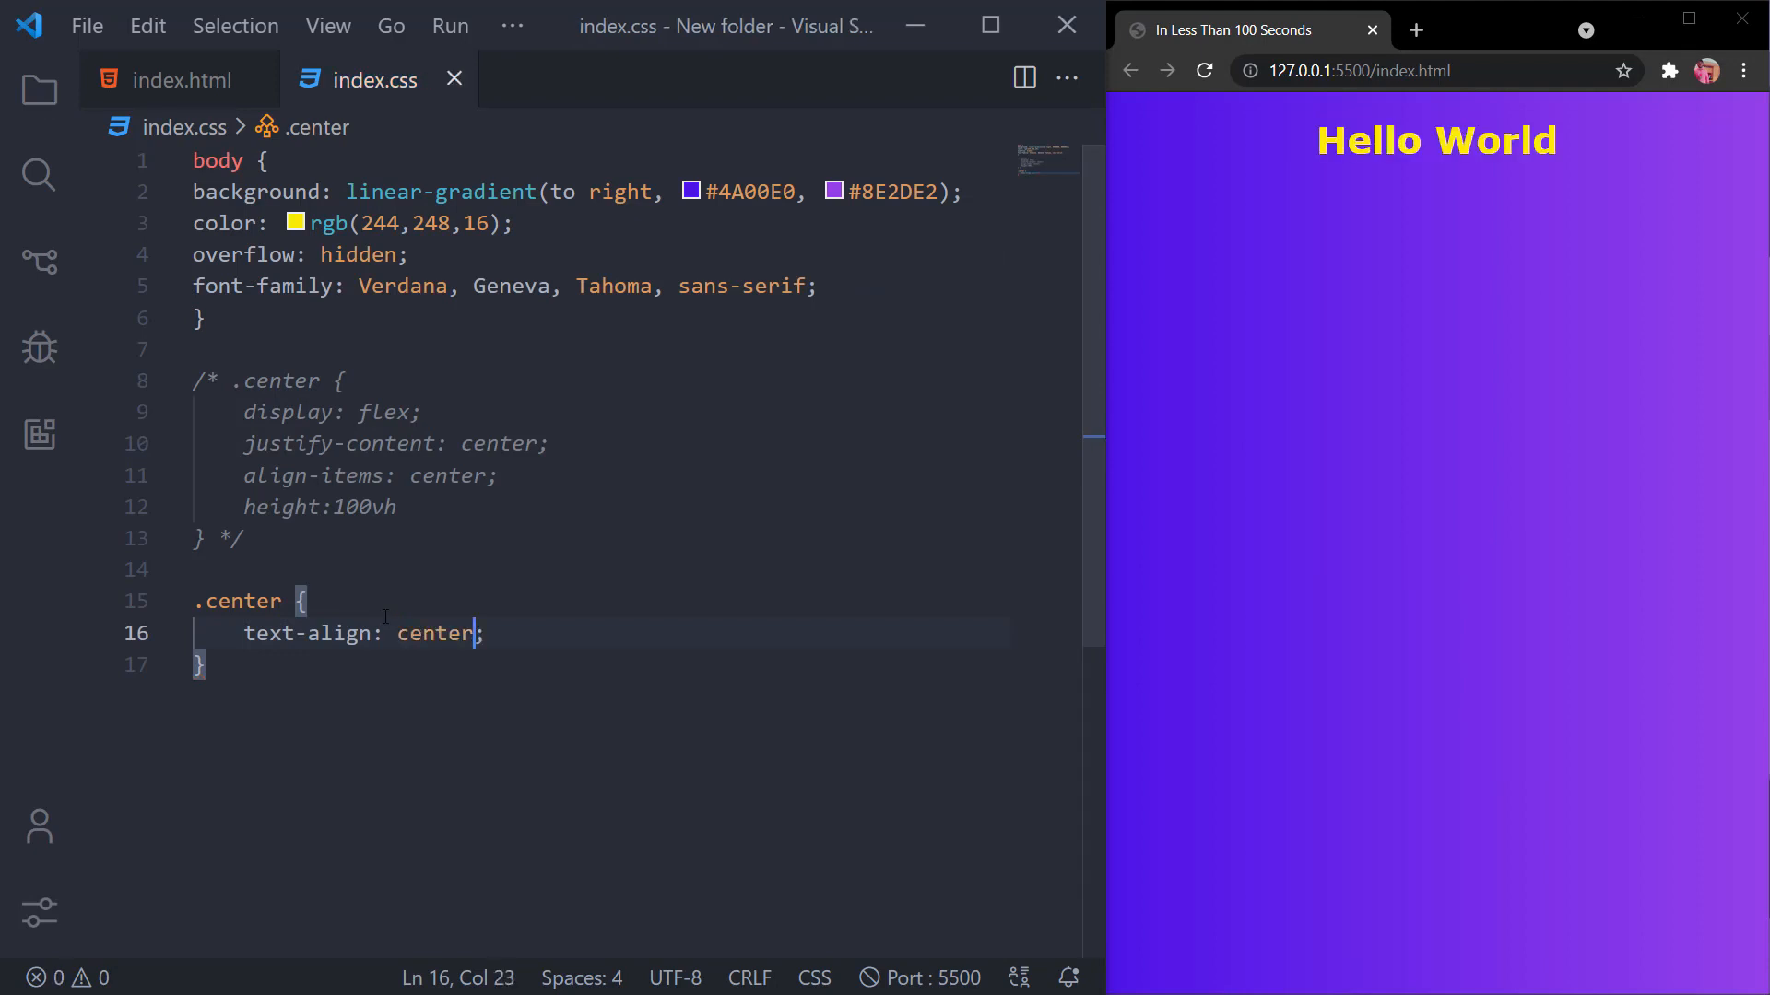